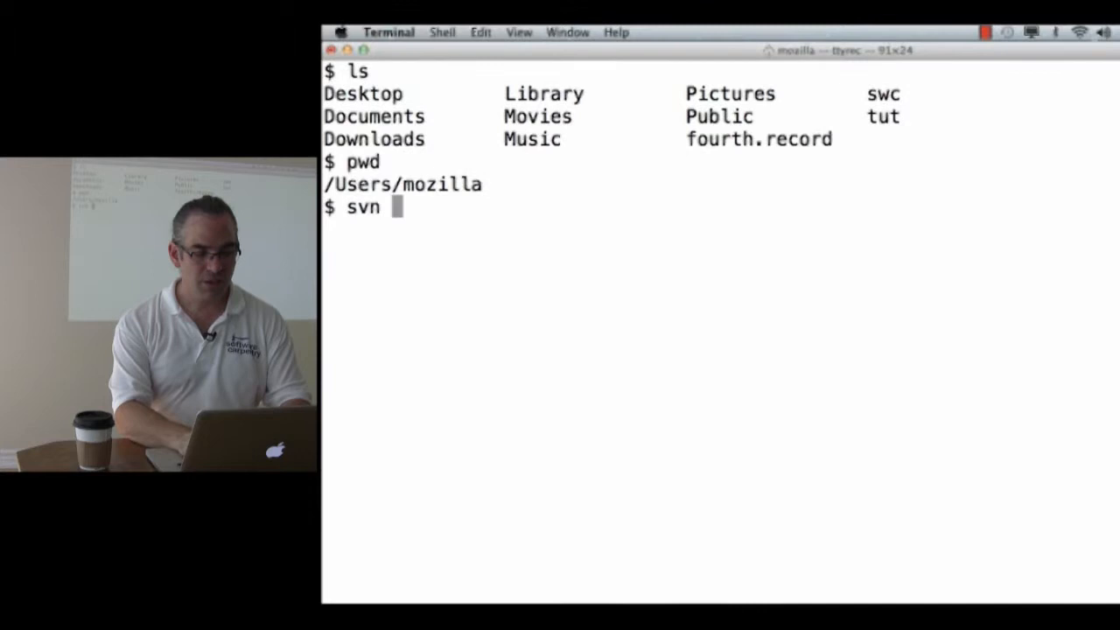
type("checkout")
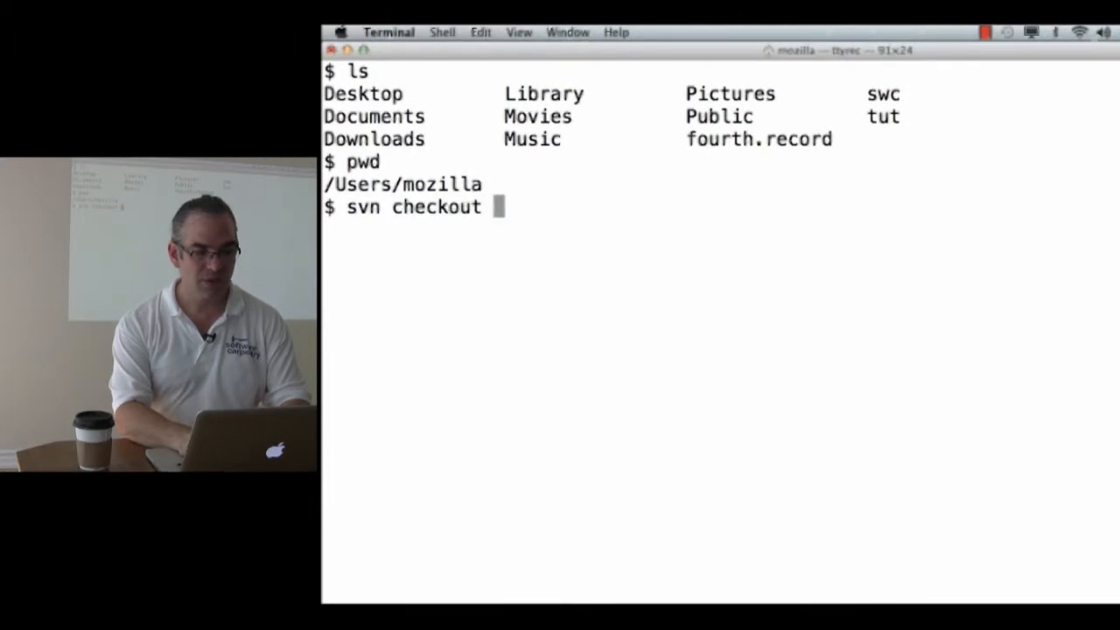
type("http://")
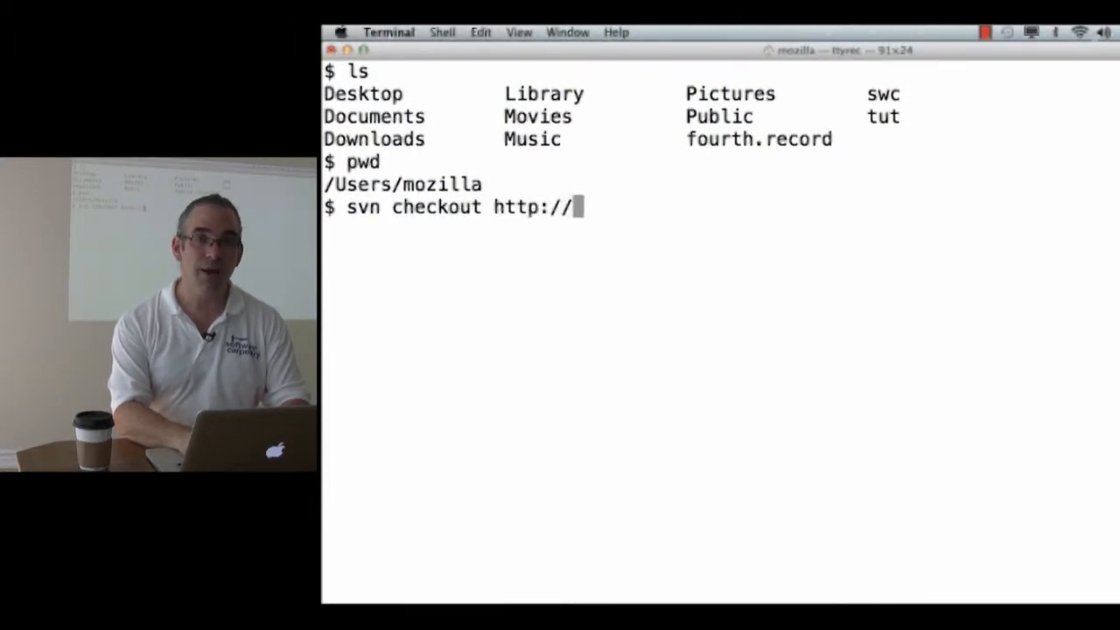
type("svn.software-carpentry.")
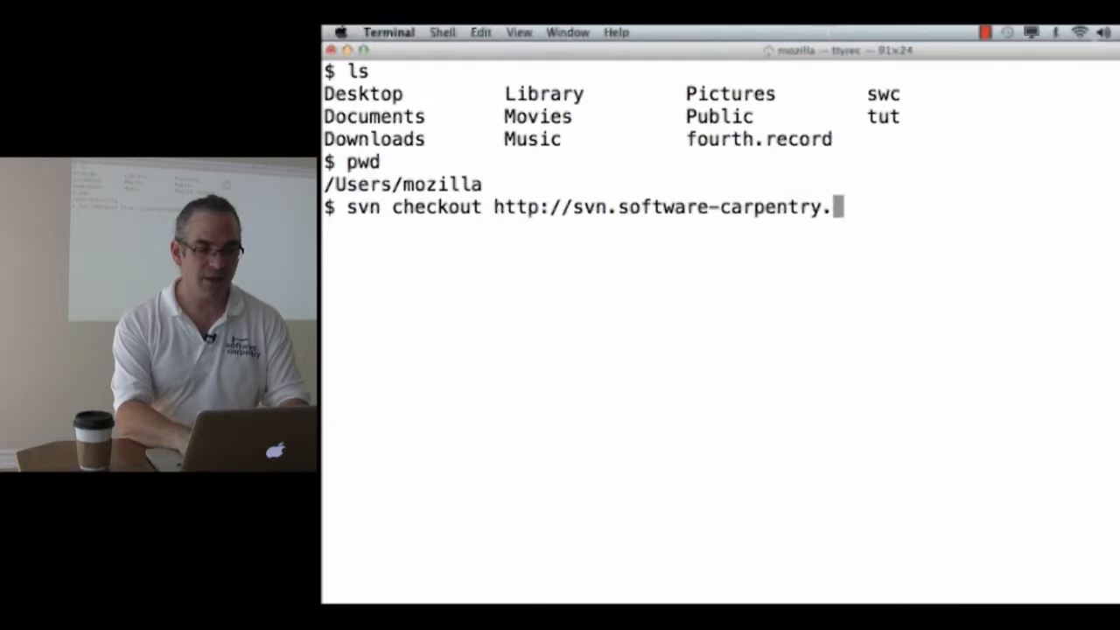
type("org/tutvc")
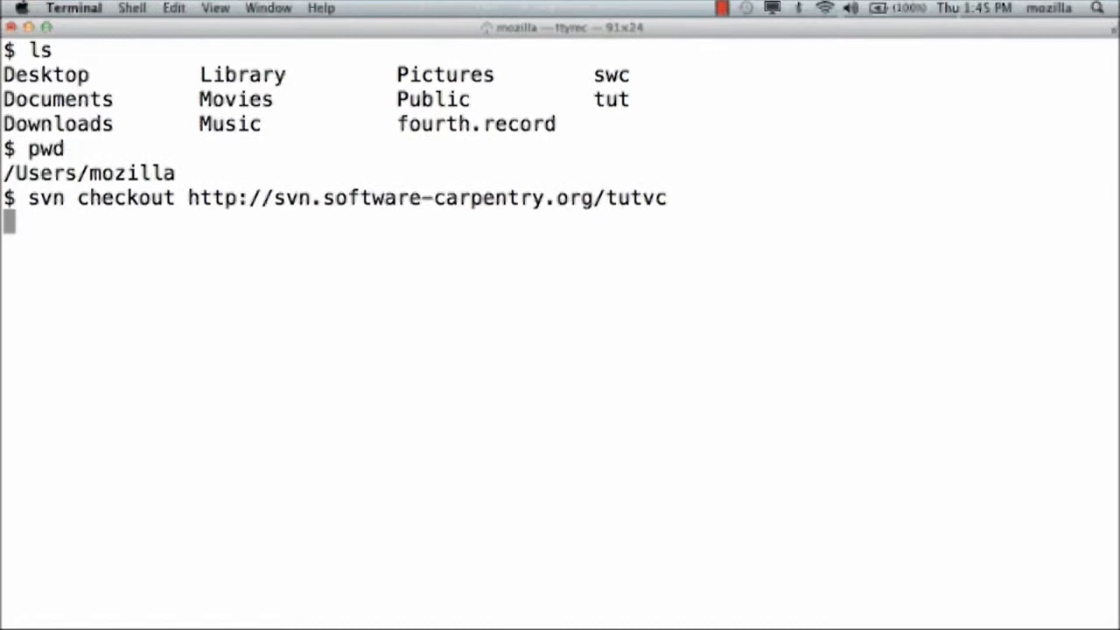
key("Return")
type("ls")
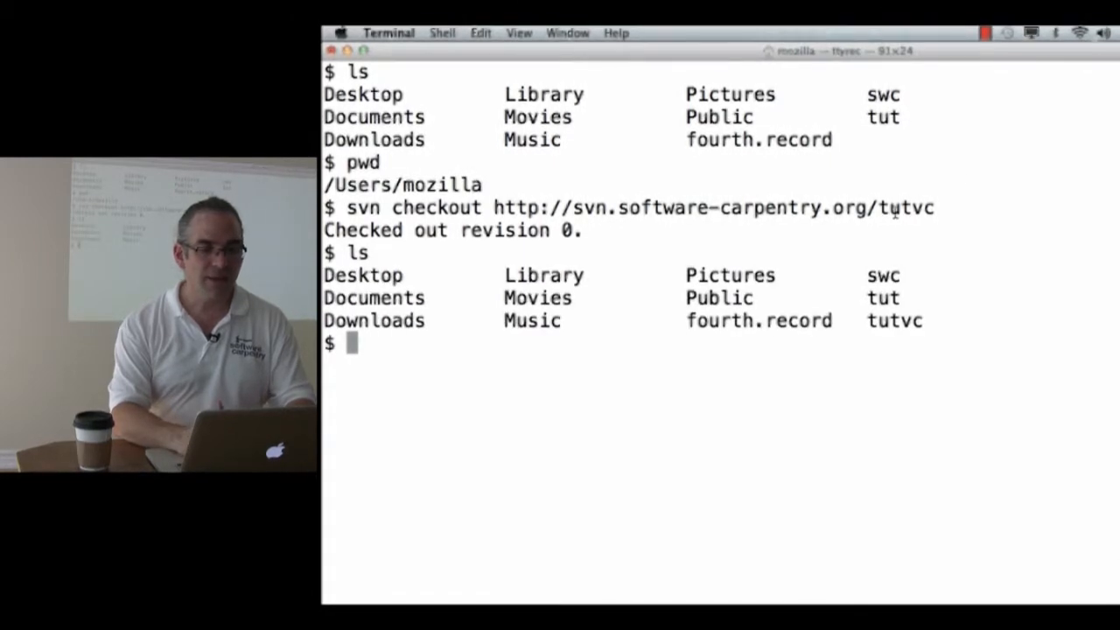
List tut and tutvc, copy count-output.txt and count.sh with cp tut/*.* tutvc, and list tutvc
double_click(892, 321)
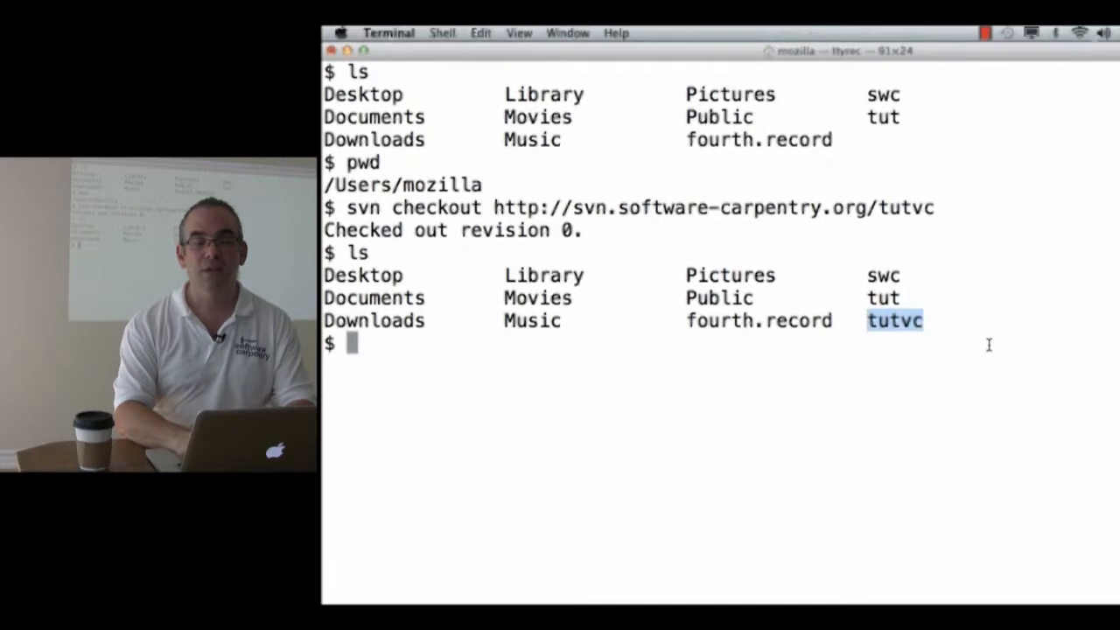
type("ls tutvc")
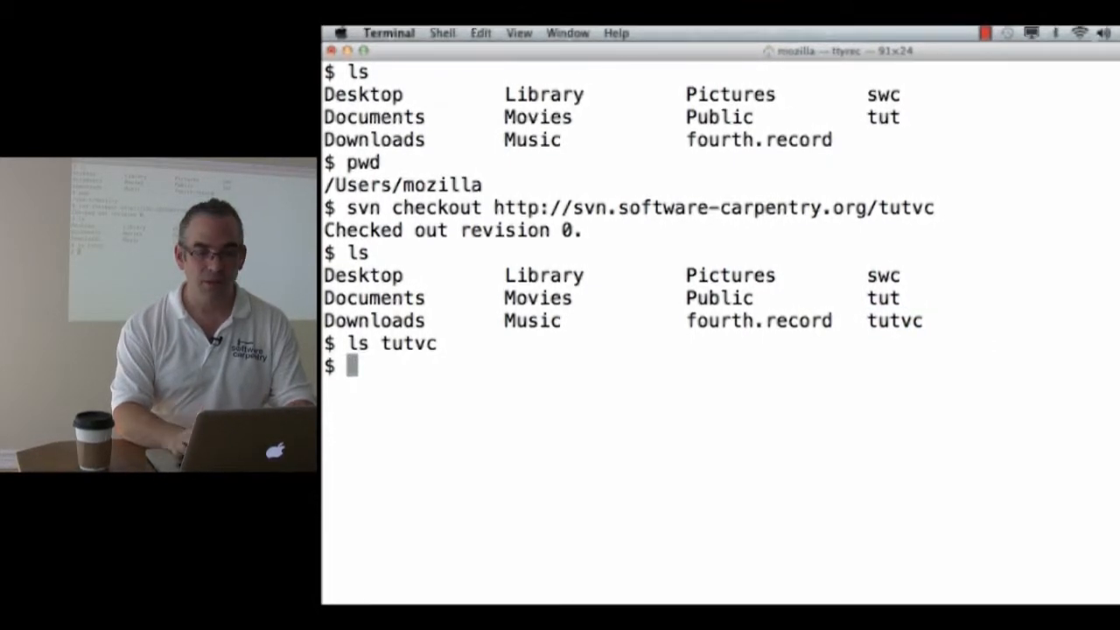
type("ls tut")
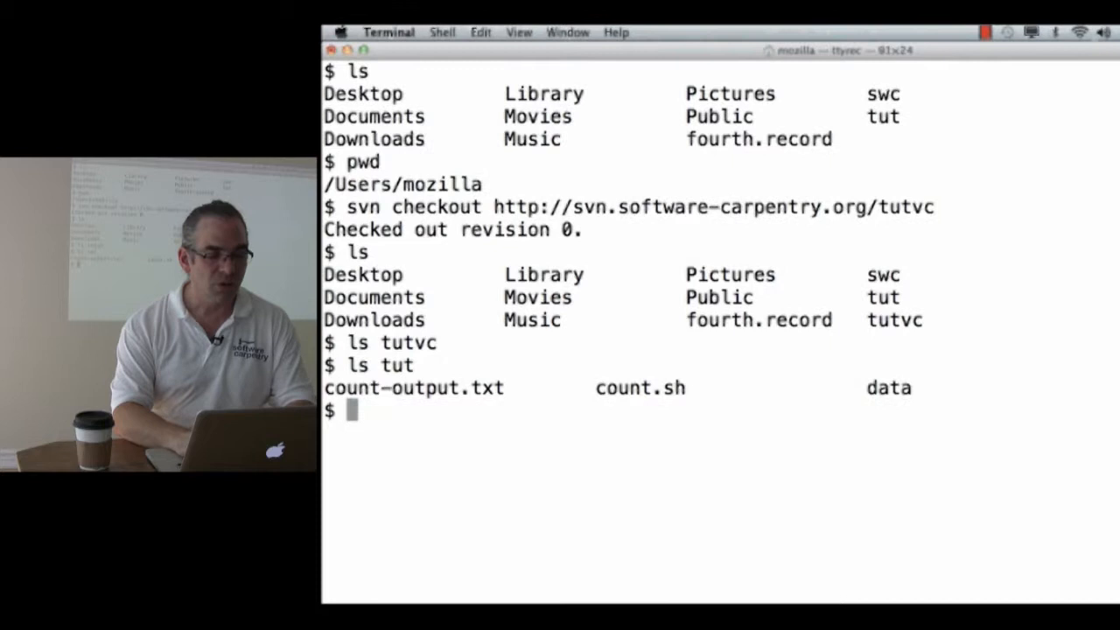
type("cp")
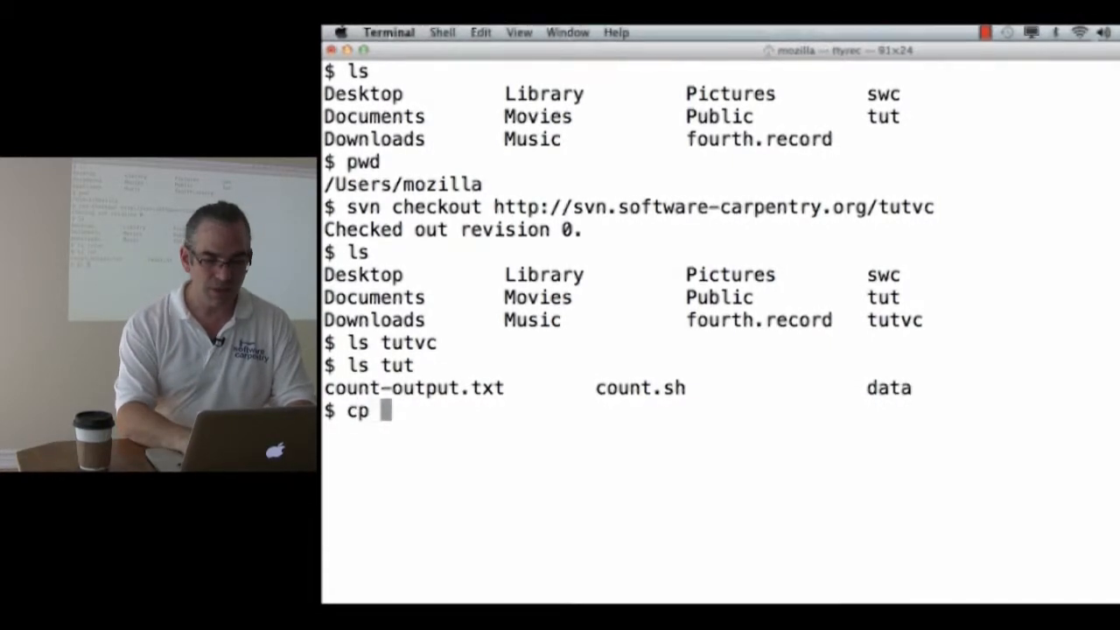
type("tut/*.")
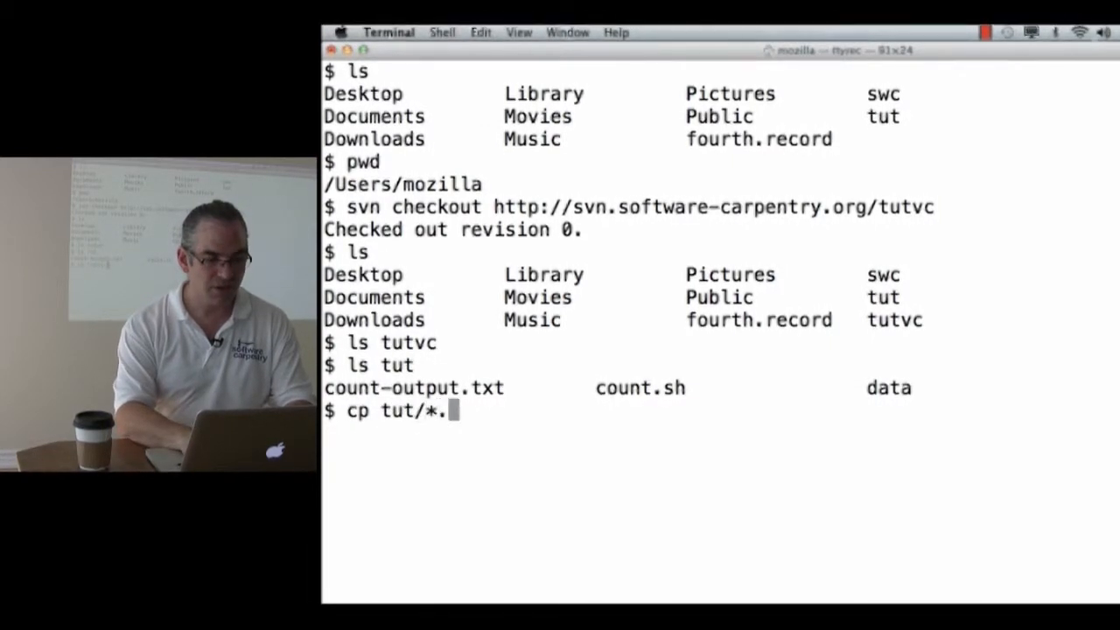
type("* tut")
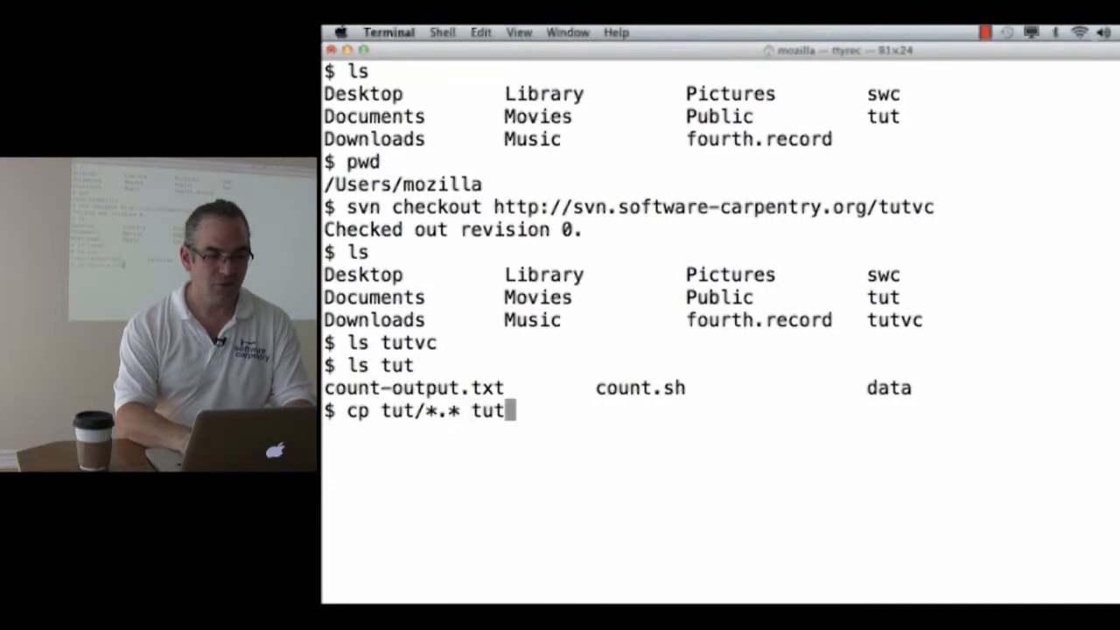
type("vc")
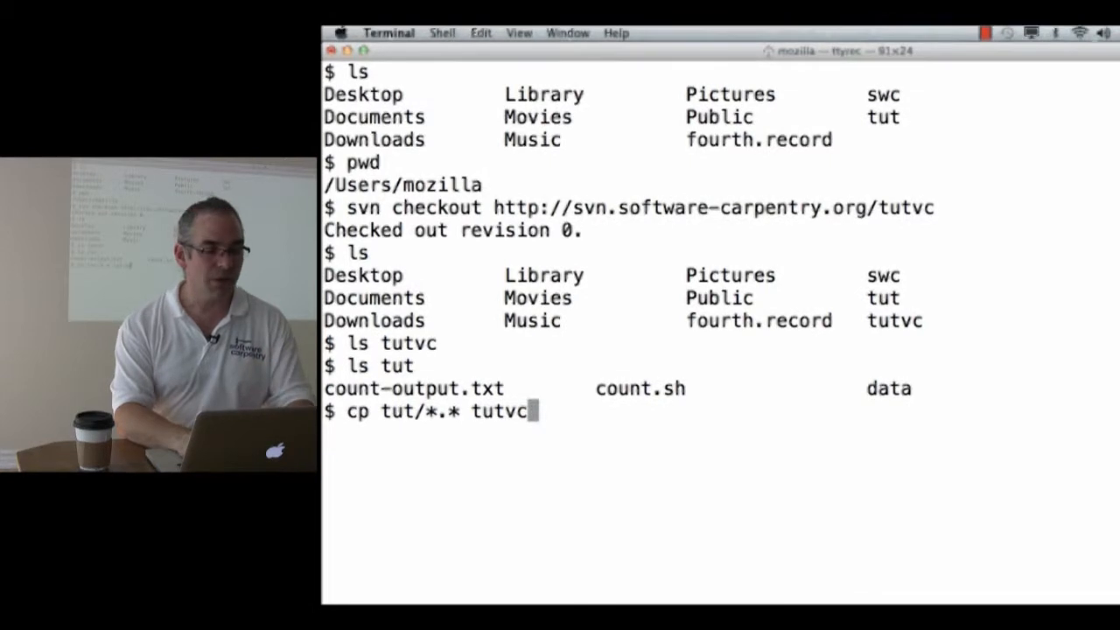
type("l")
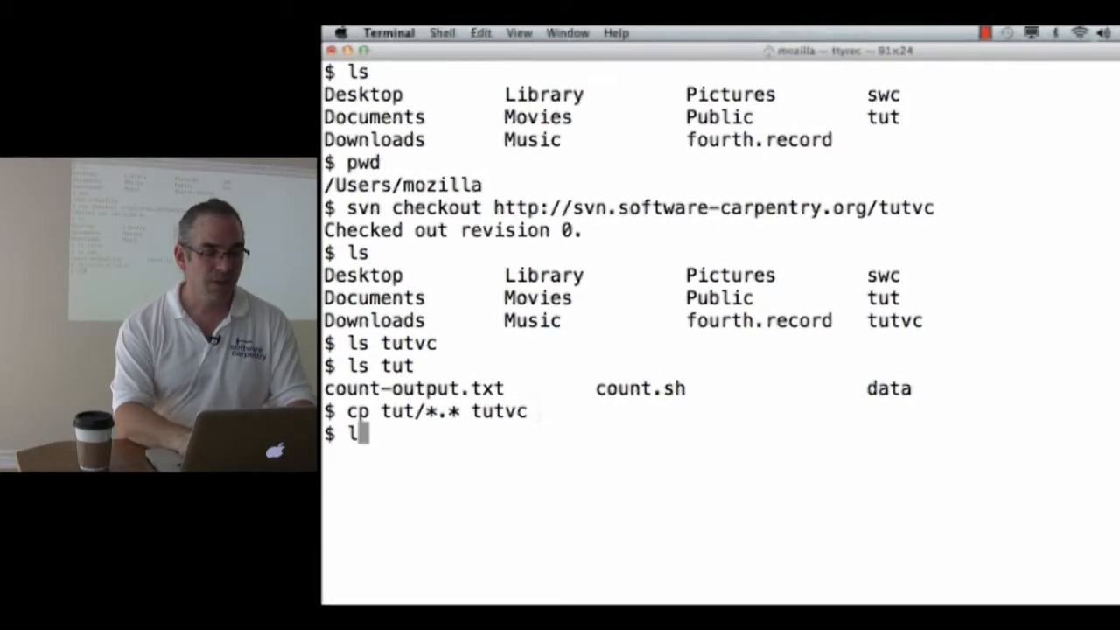
key("Return")
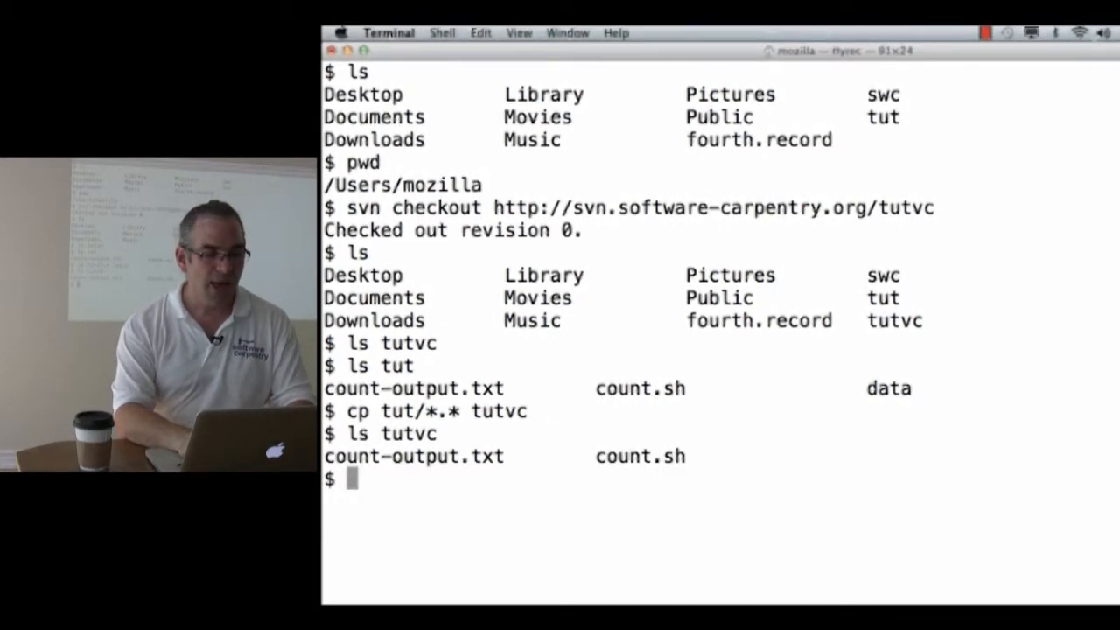
Copy the data folder into tutvc recursively with cp -r tut/data tutvc
type("cp -r")
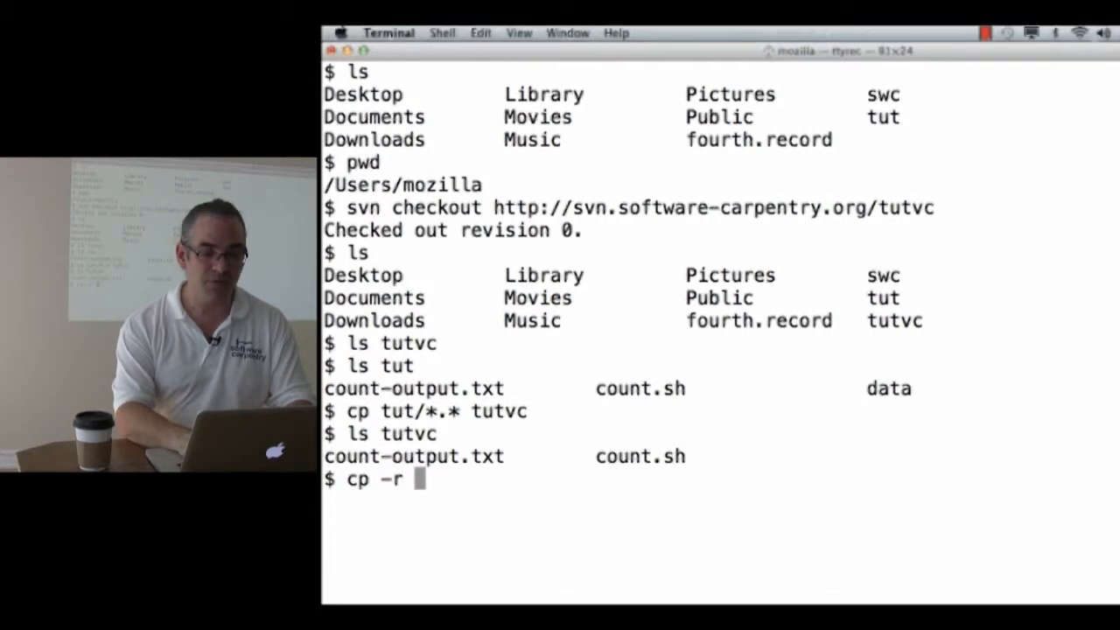
type("tut/data")
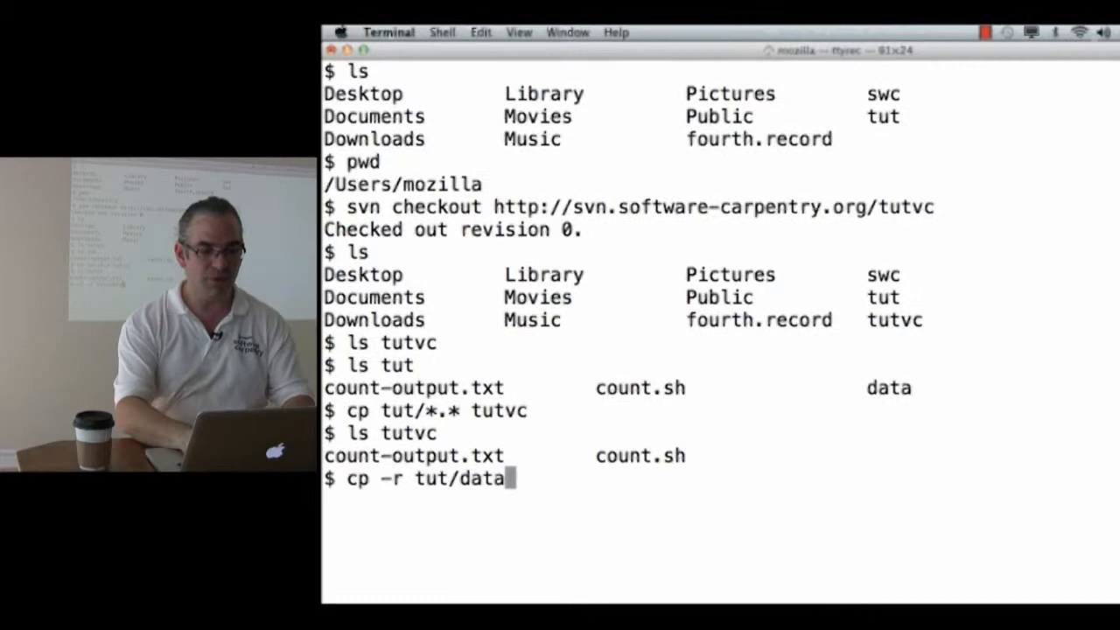
type("tutv")
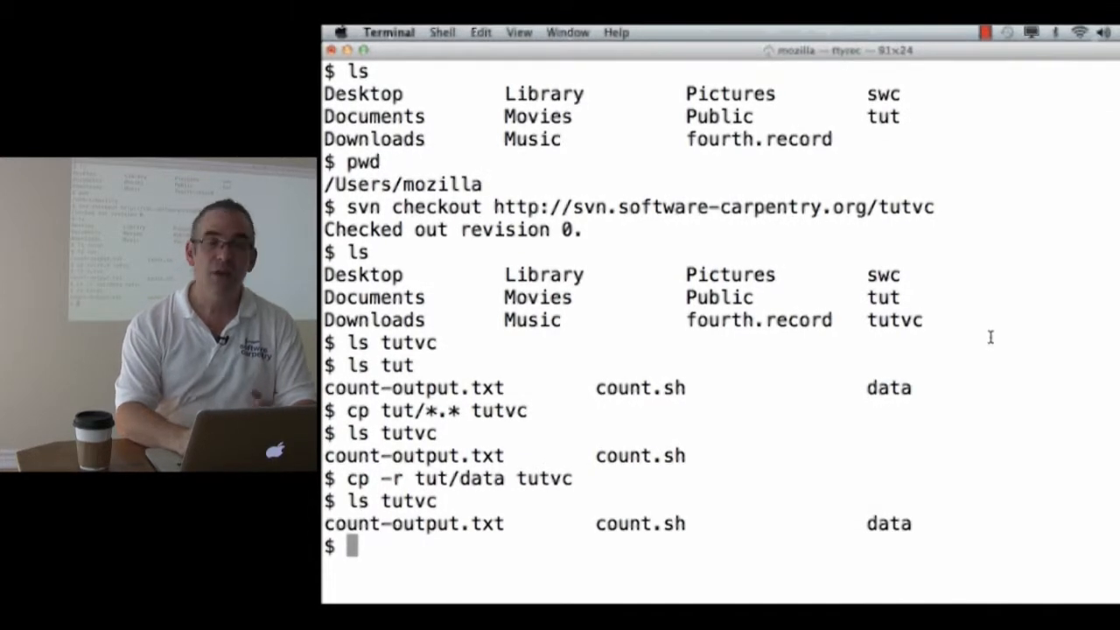
type("cd")
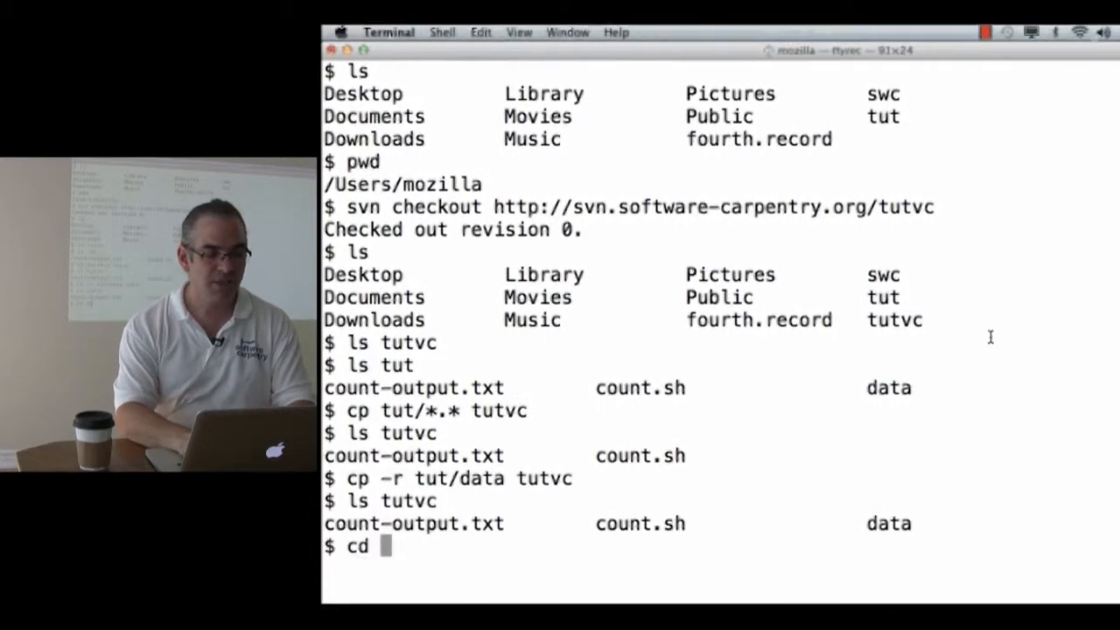
Inside tutvc, view count-output.txt, remove it, and list to confirm only count.sh and data remain
type("tutvc")
type("ls")
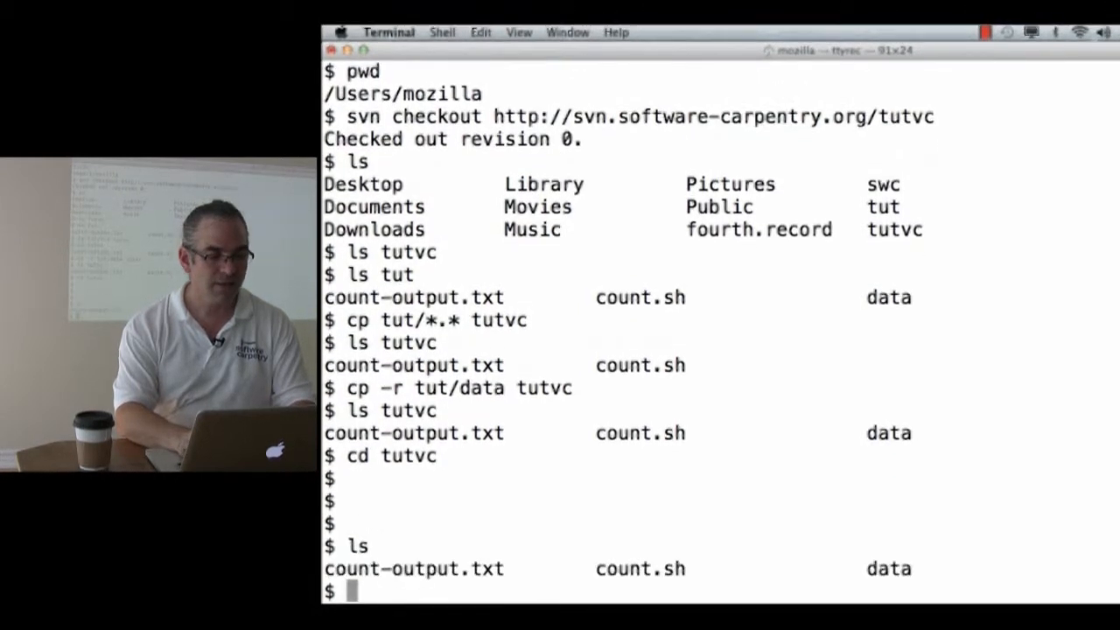
type("c")
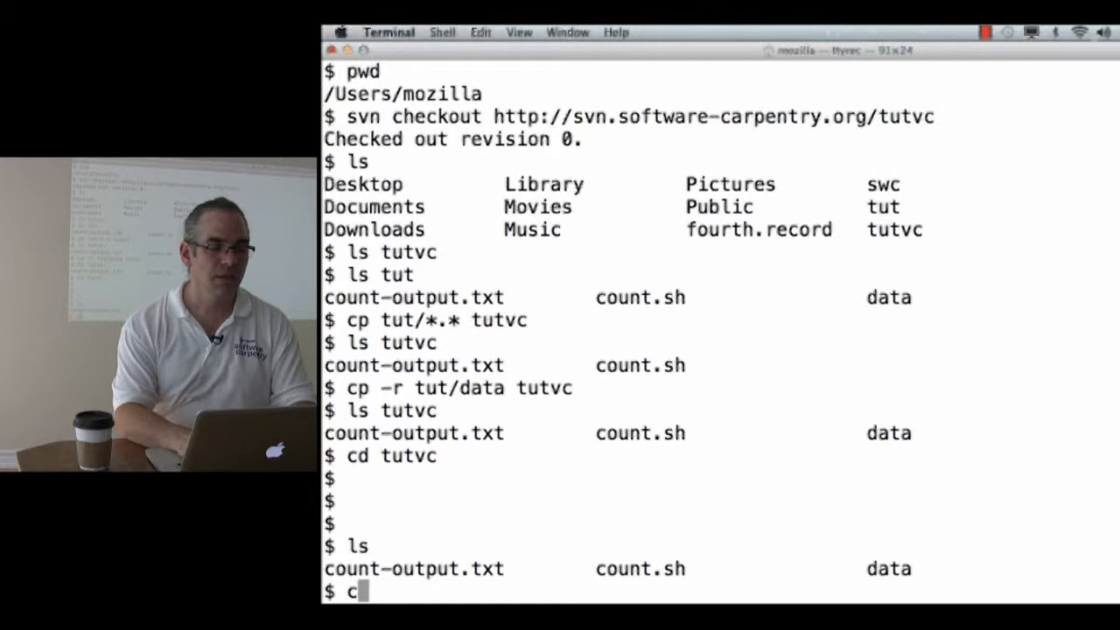
type("at count-output.txt")
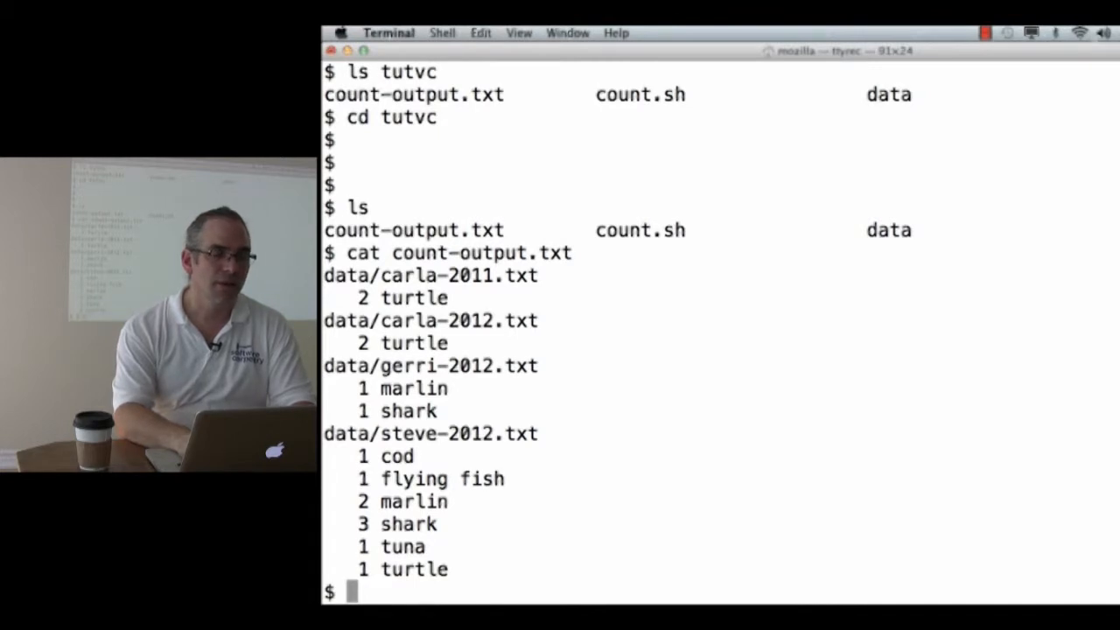
type("rm count")
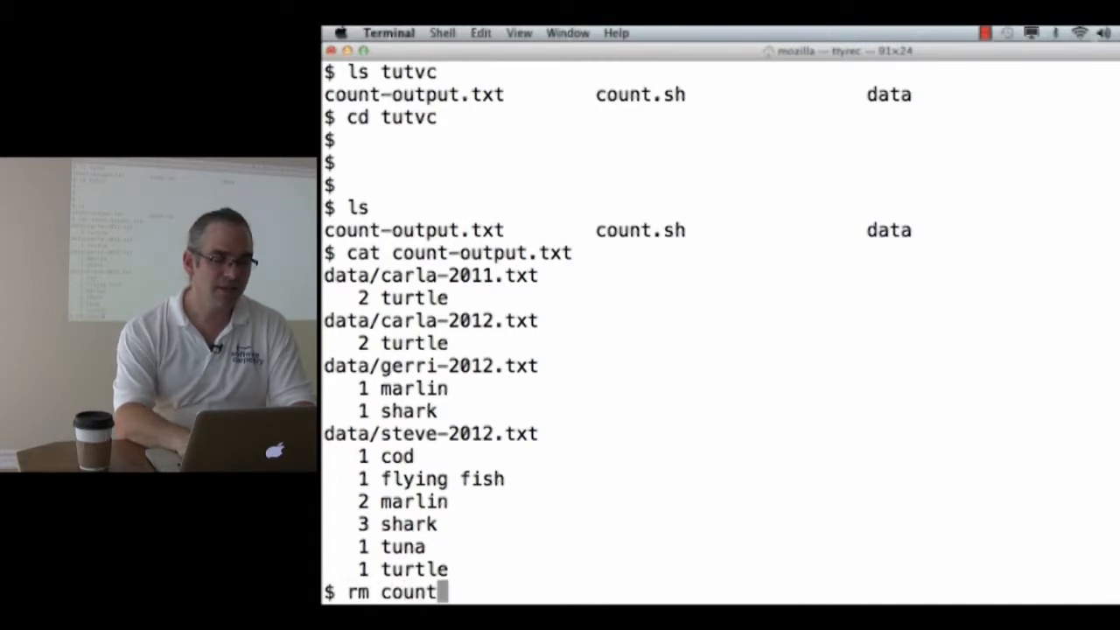
type("-output.txt")
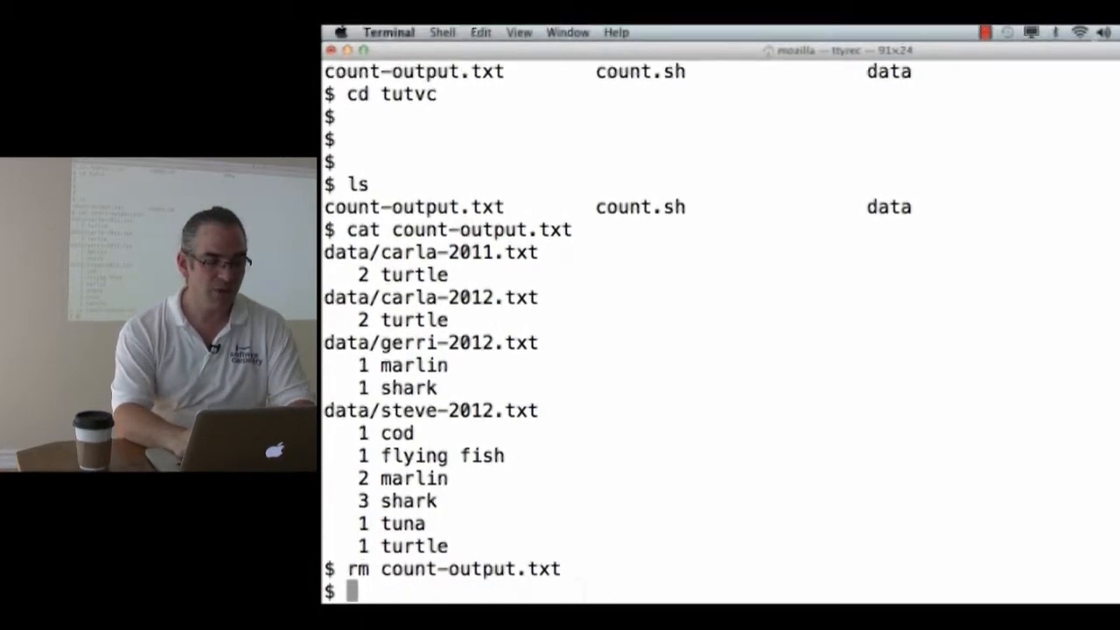
type("ls")
type("svn add")
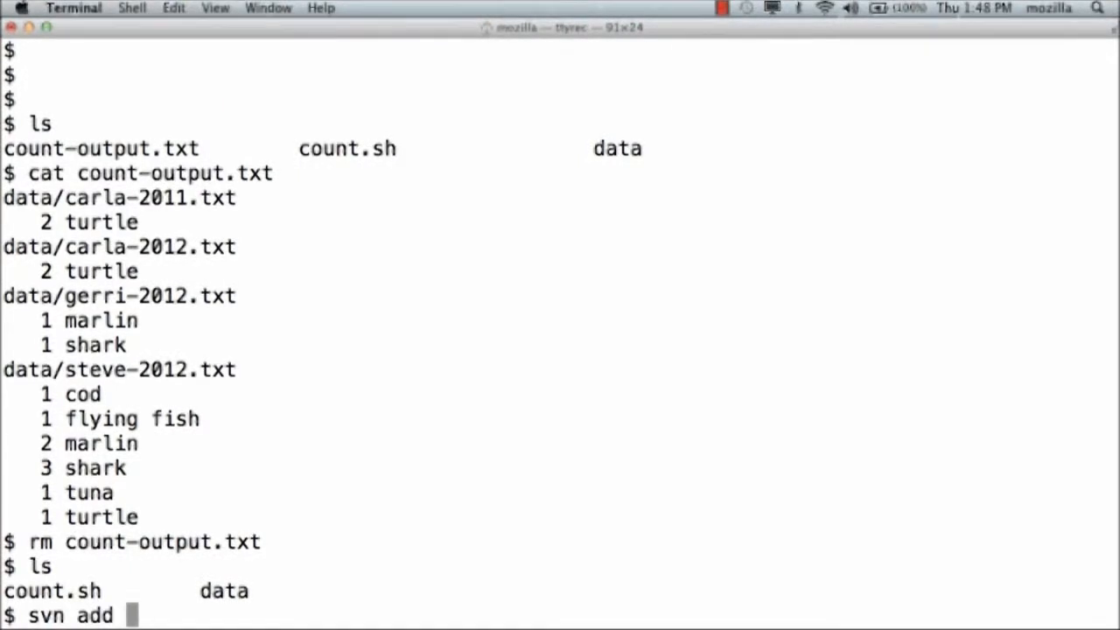
type("count.sh")
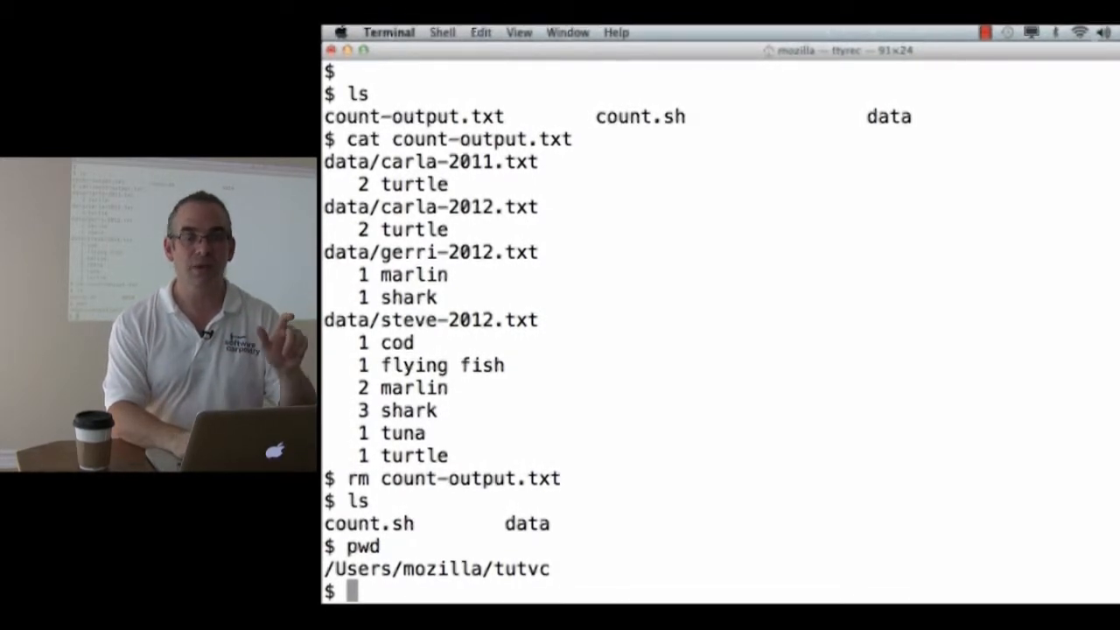
type("svn info")
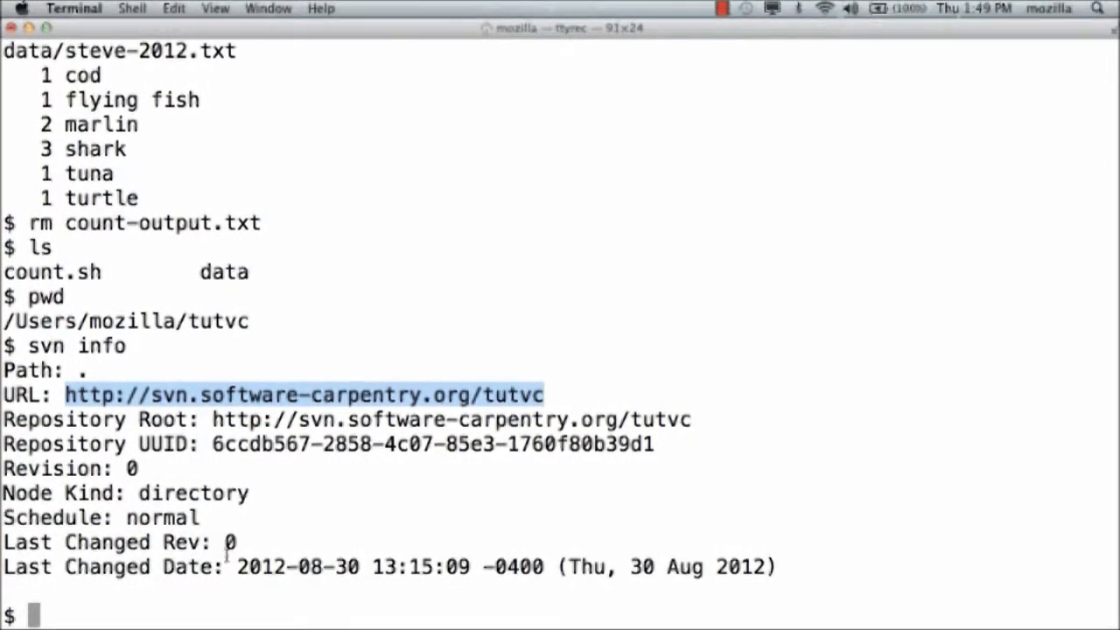
left_click_drag(238, 567, 557, 567)
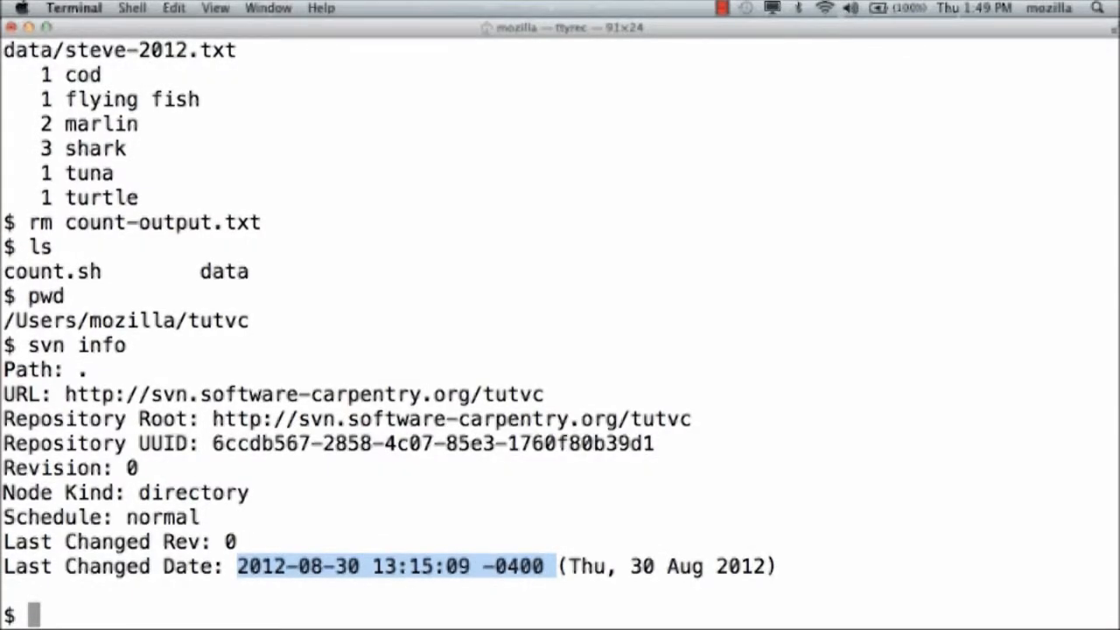
Schedule count.sh and the data folder for addition with svn add, then check svn status
type("svn add count.sh")
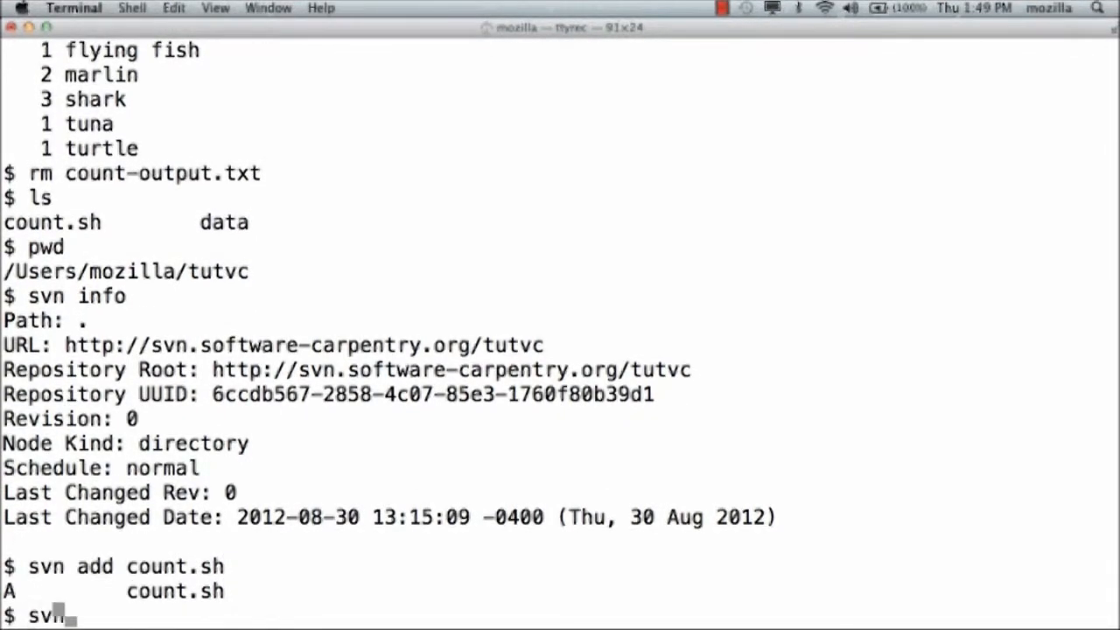
type("svn add data")
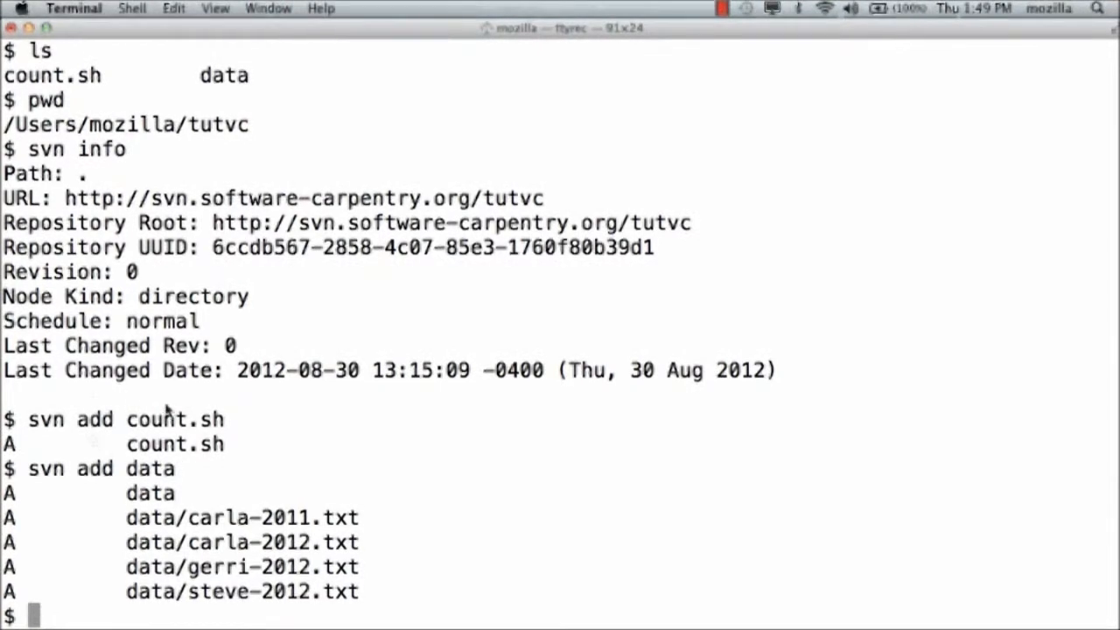
mouse_move(35, 490)
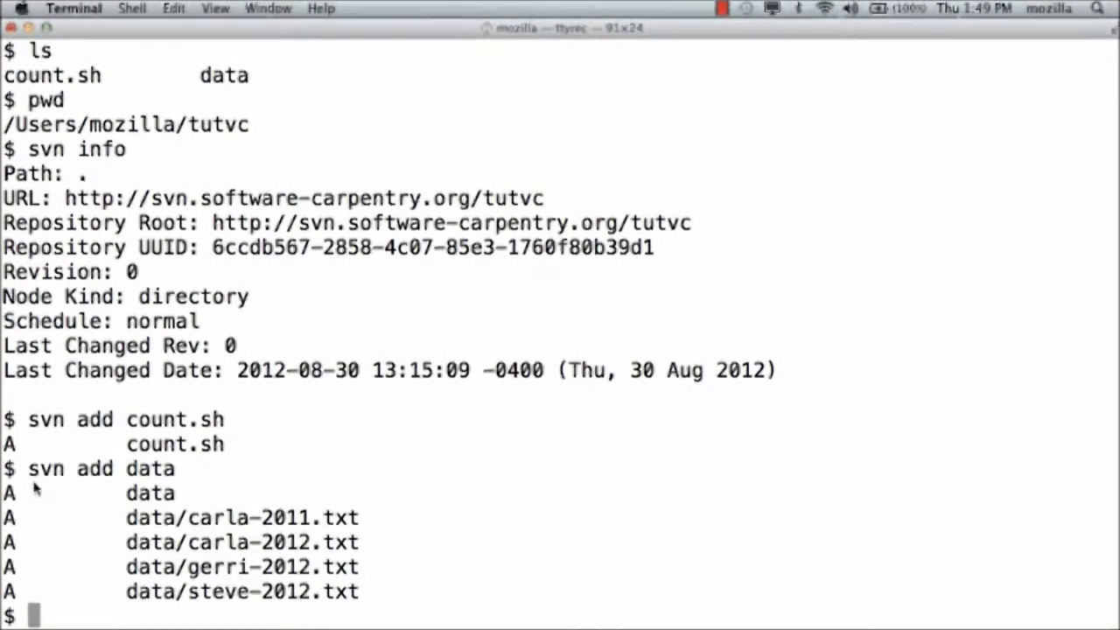
mouse_move(252, 501)
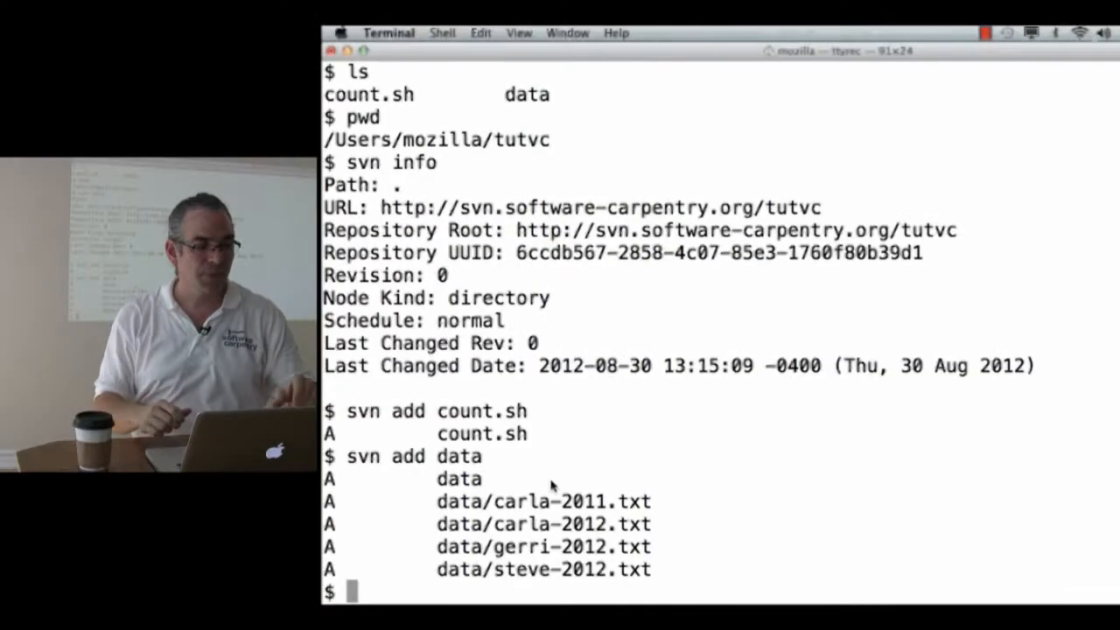
type("svn")
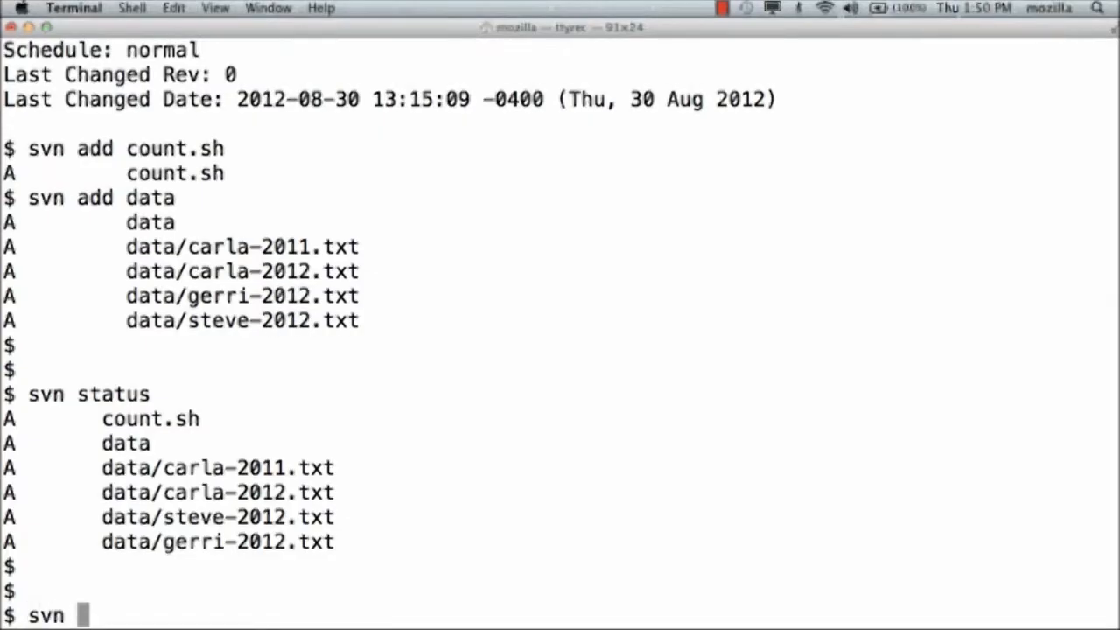
Commit with message "Importing files created in this morning's tutorial", creating revision 1, and highlight the added files
type("commit")
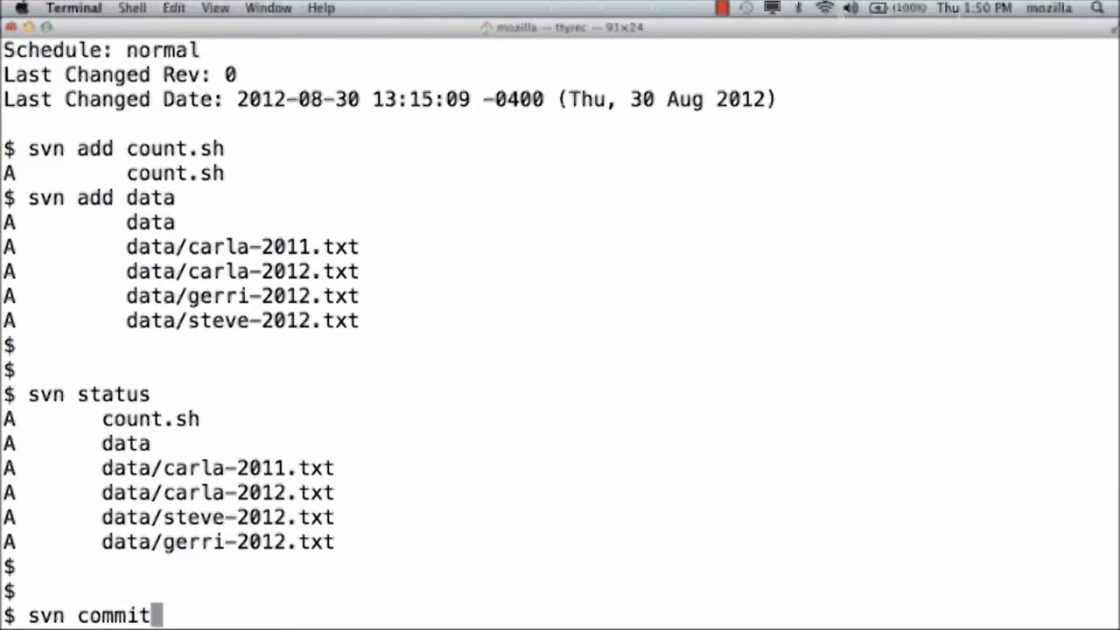
type("-m")
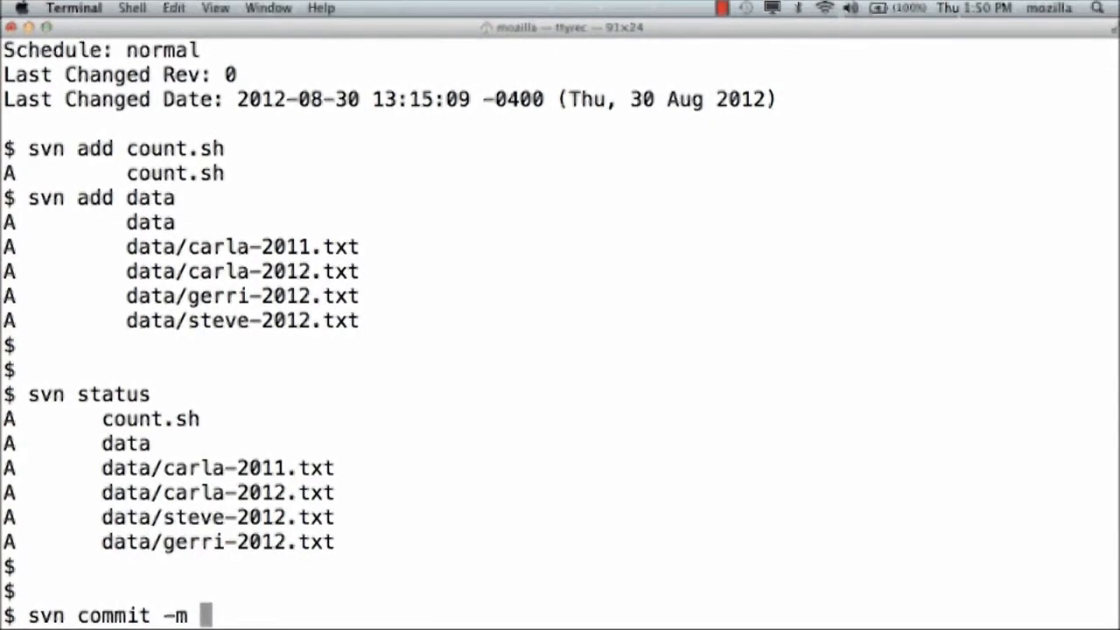
type("\"")
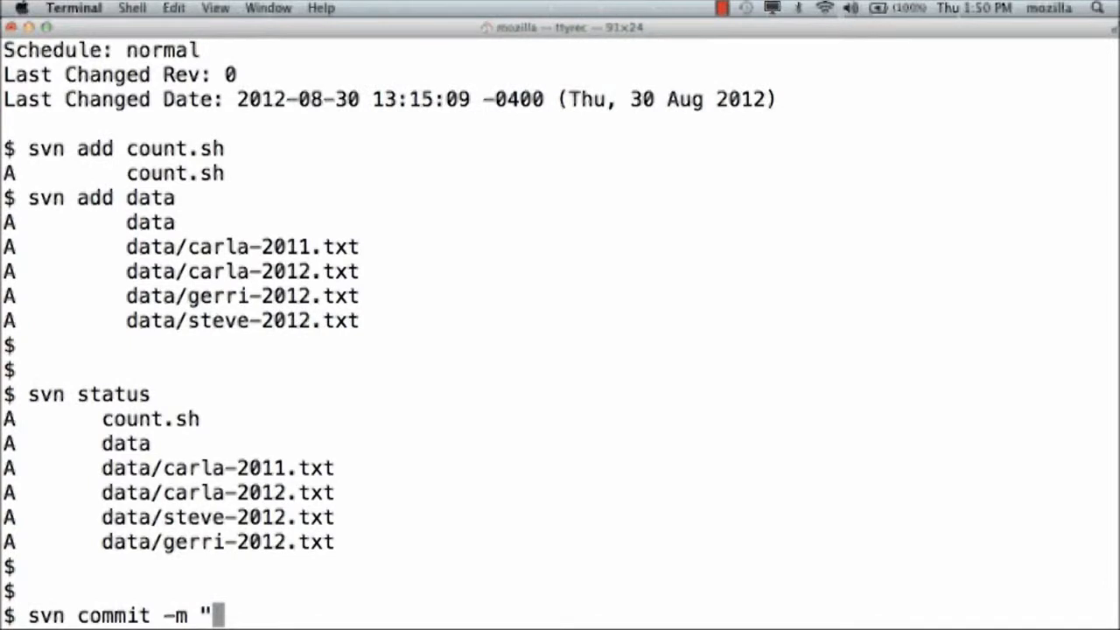
type("Importing files created in this")
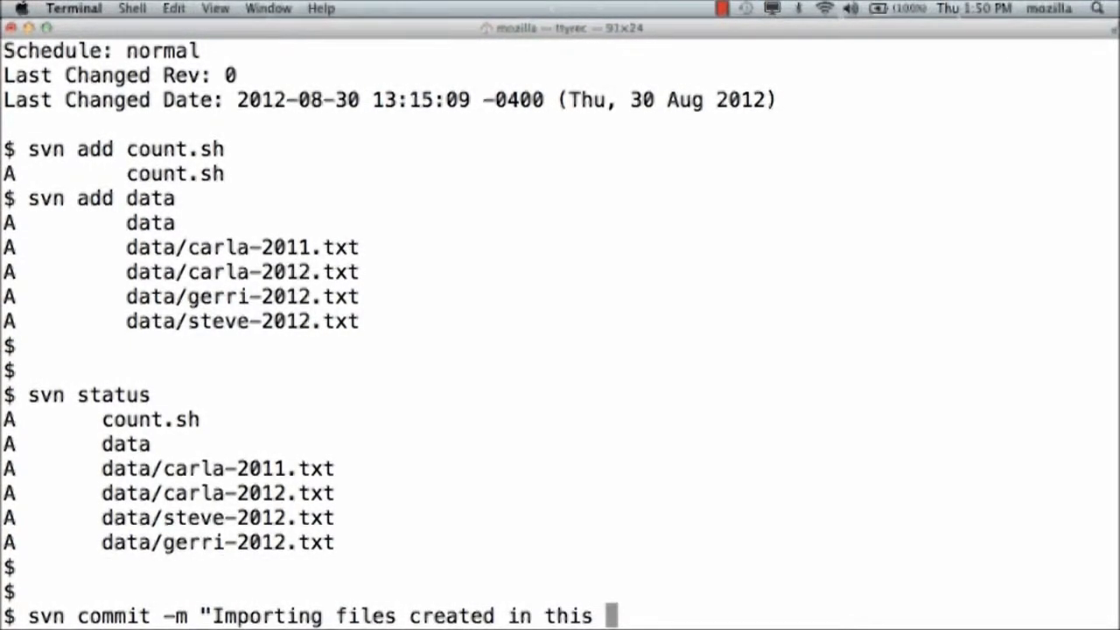
type("morning's tutorial")
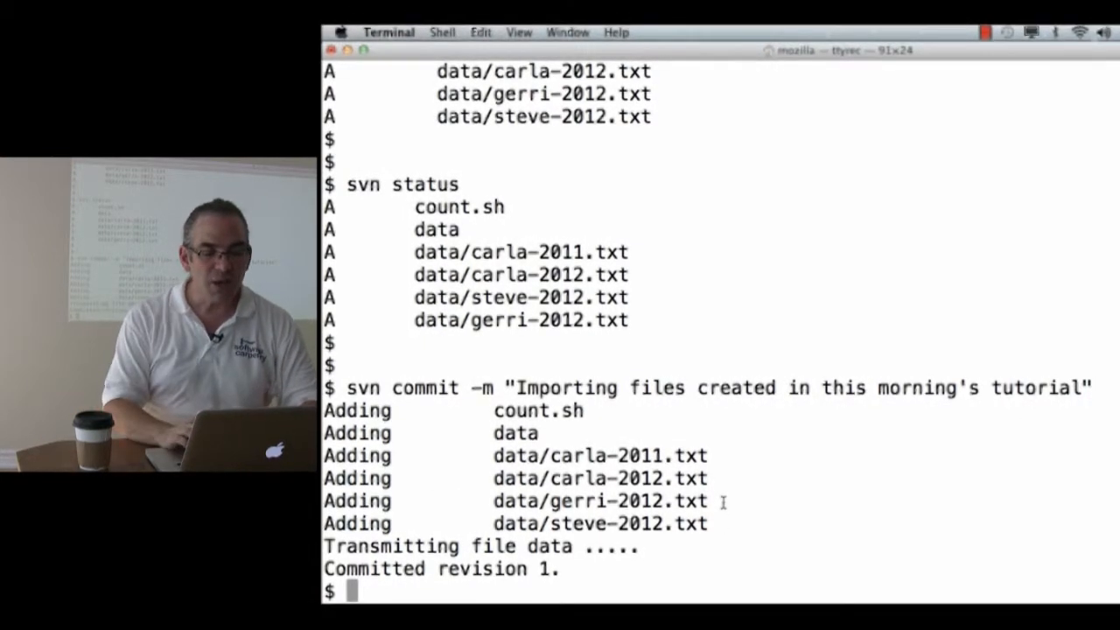
left_click_drag(350, 411, 709, 480)
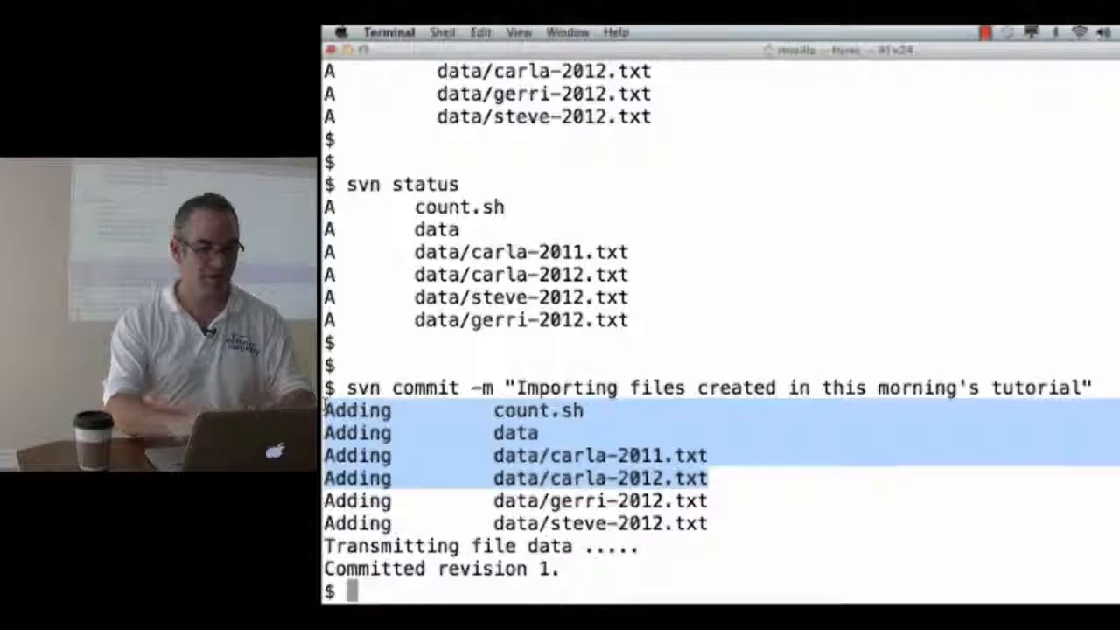
Check svn info still reporting revision 0, then svn update the working copy to revision 1
type("svn info")
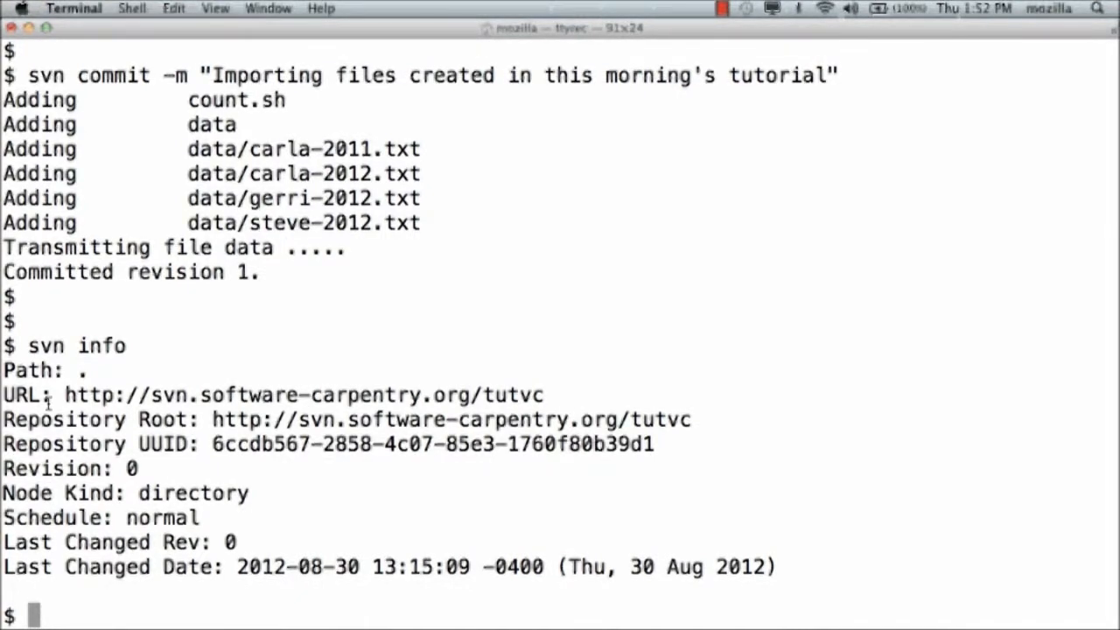
mouse_move(305, 511)
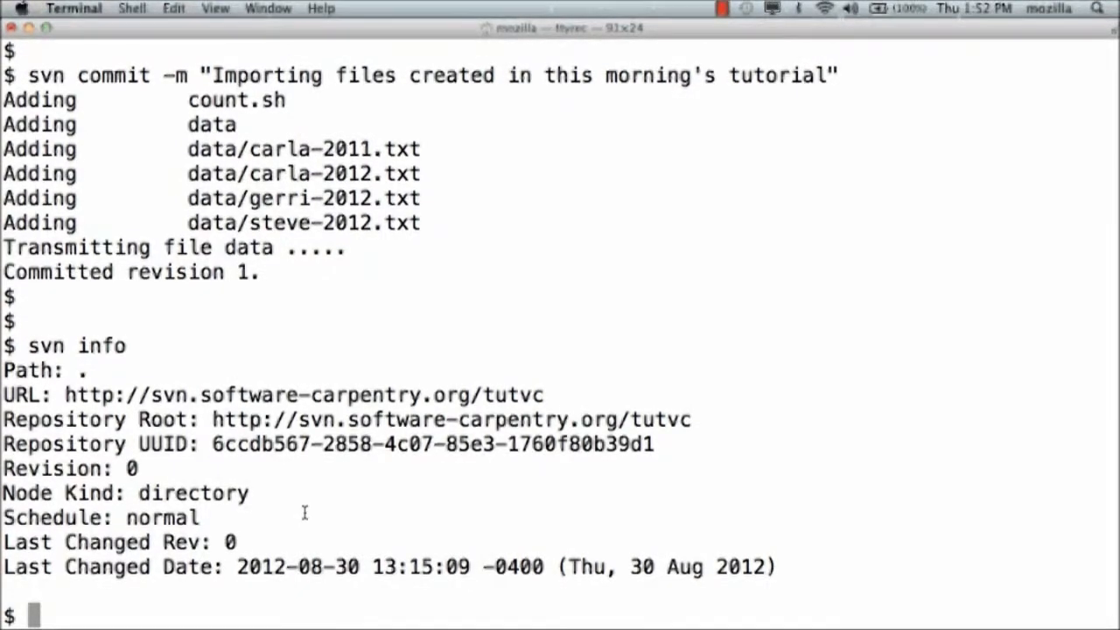
type("svn update")
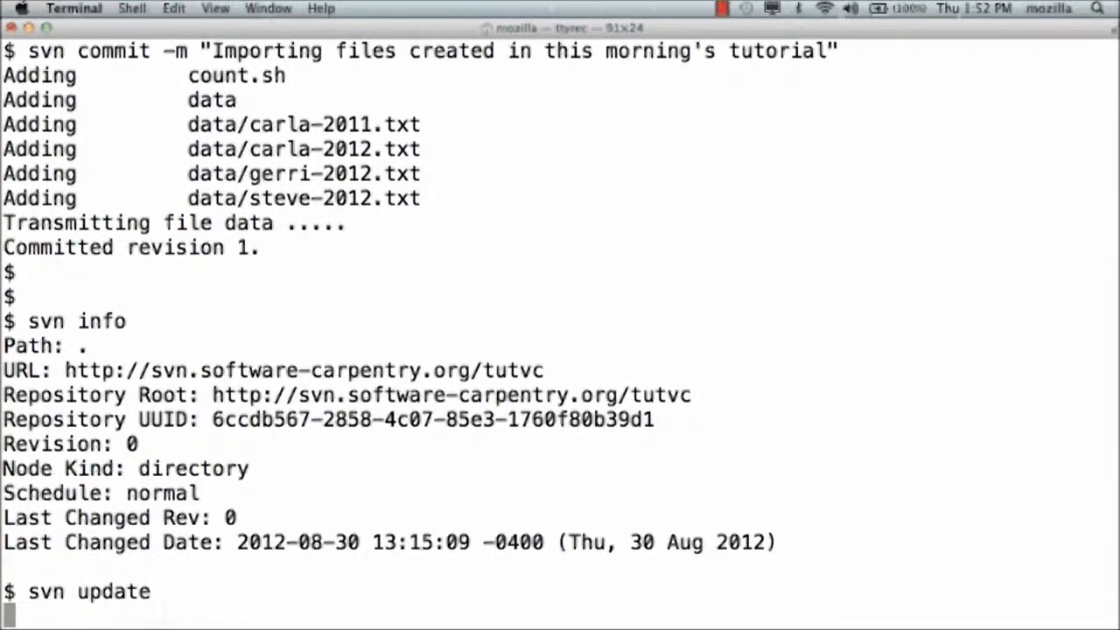
key("Return")
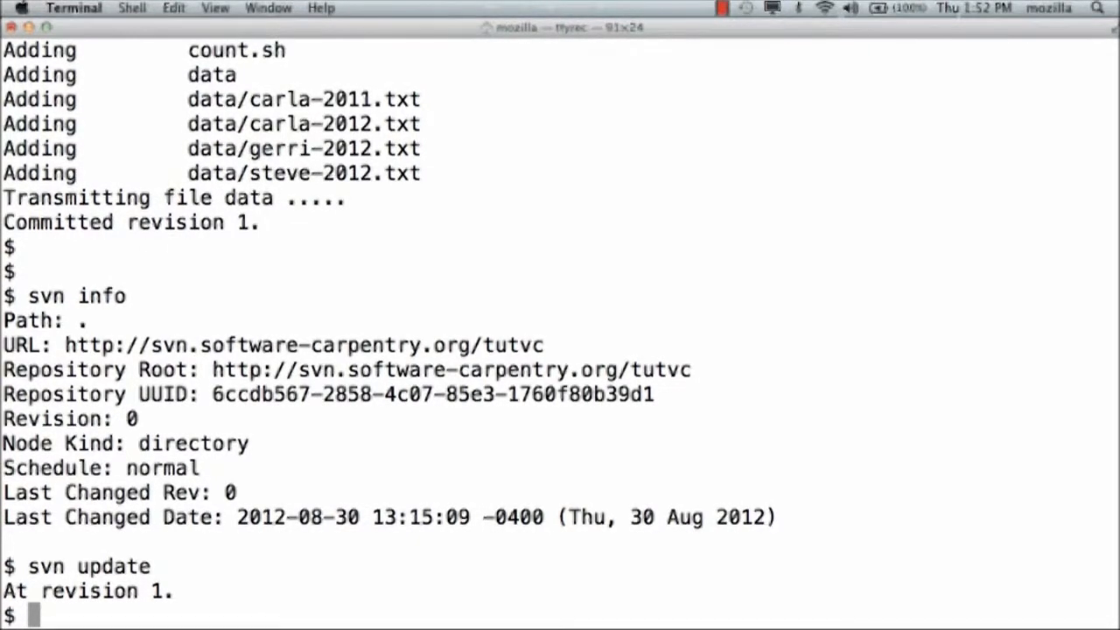
In nano, extend count.sh's header comment with 'by species name.' and save the file
type("nano")
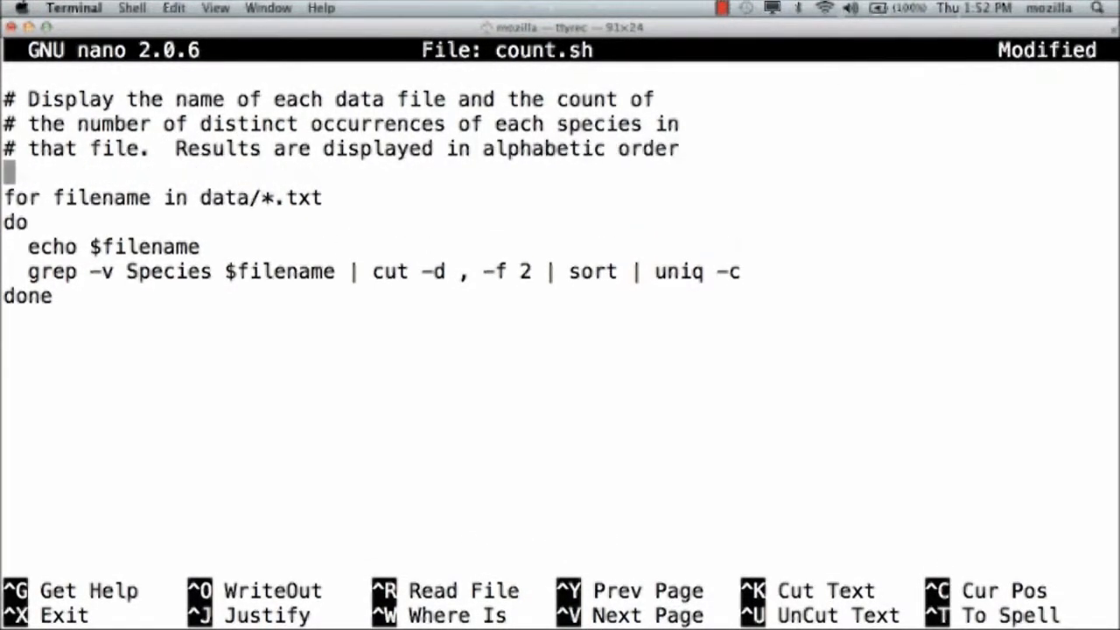
type("by species name.")
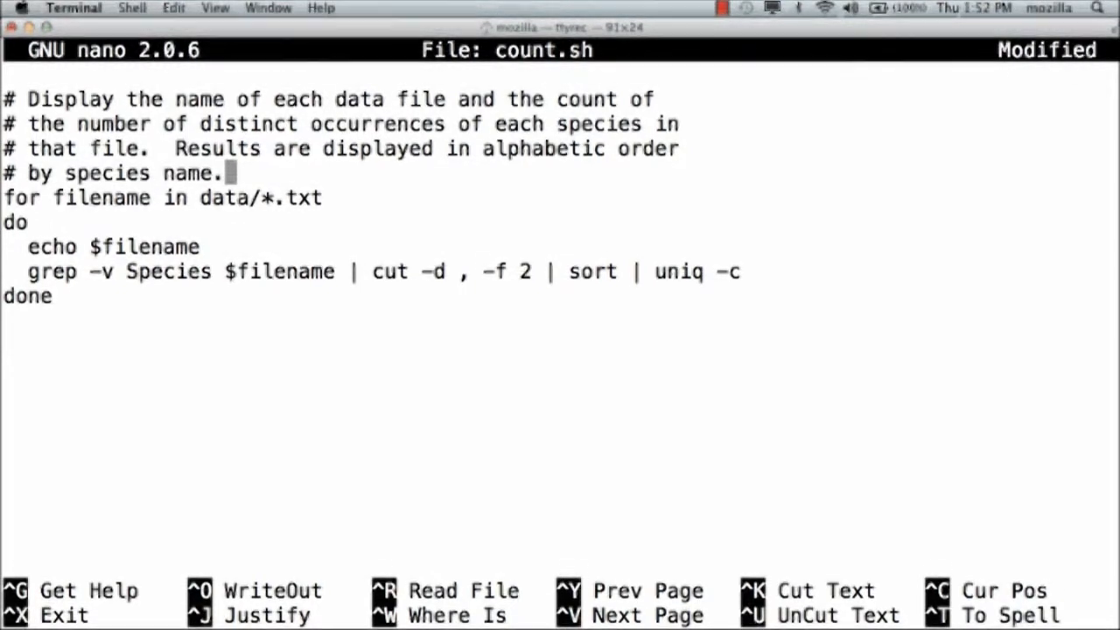
key("ctrl+o")
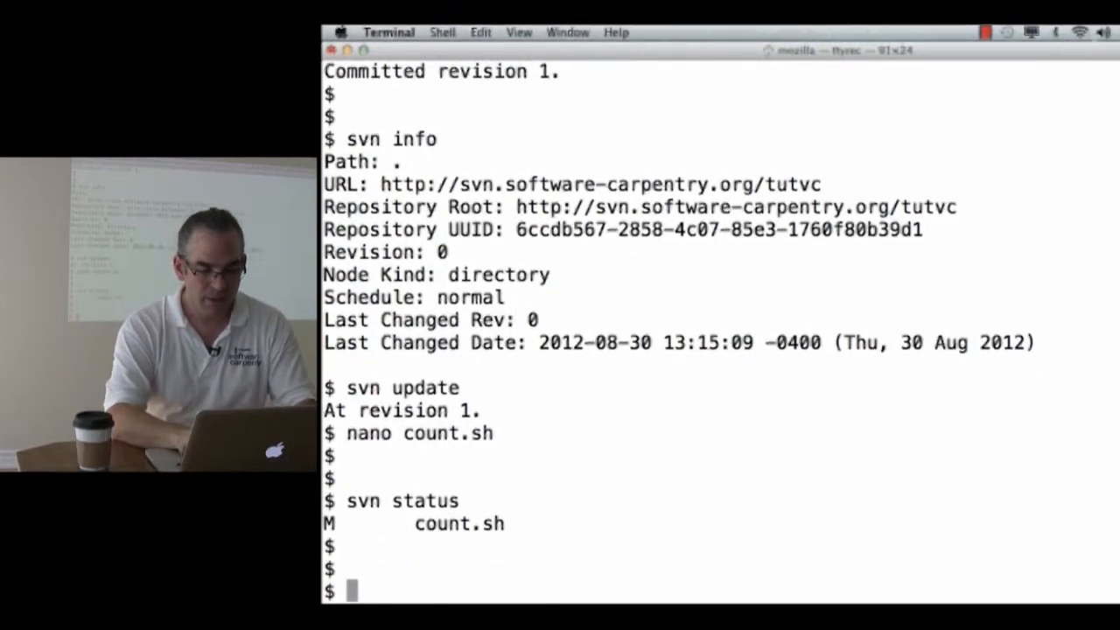
Show svn diff for count.sh, revealing the comment line rewritten to end 'by species name.'
type("svn diff count.sh")
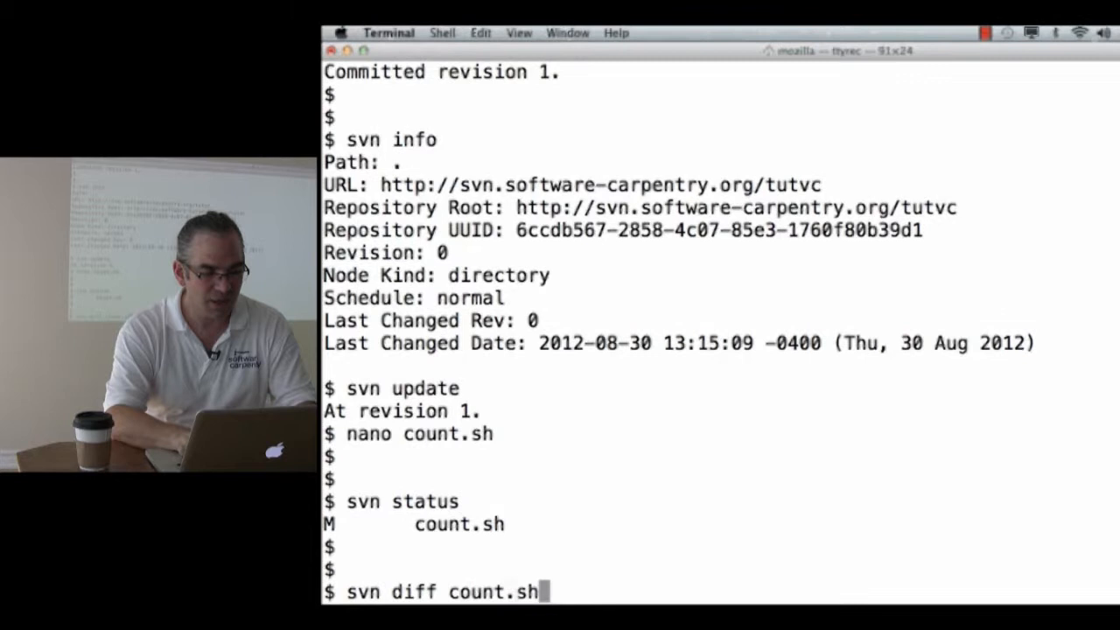
key("enter")
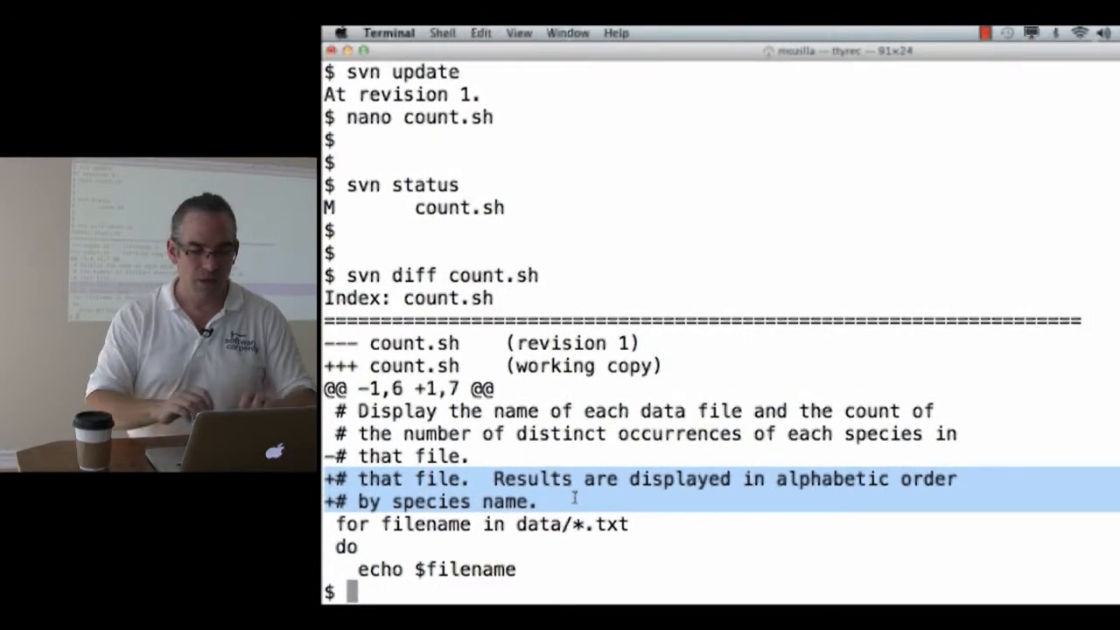
scroll("down", 3)
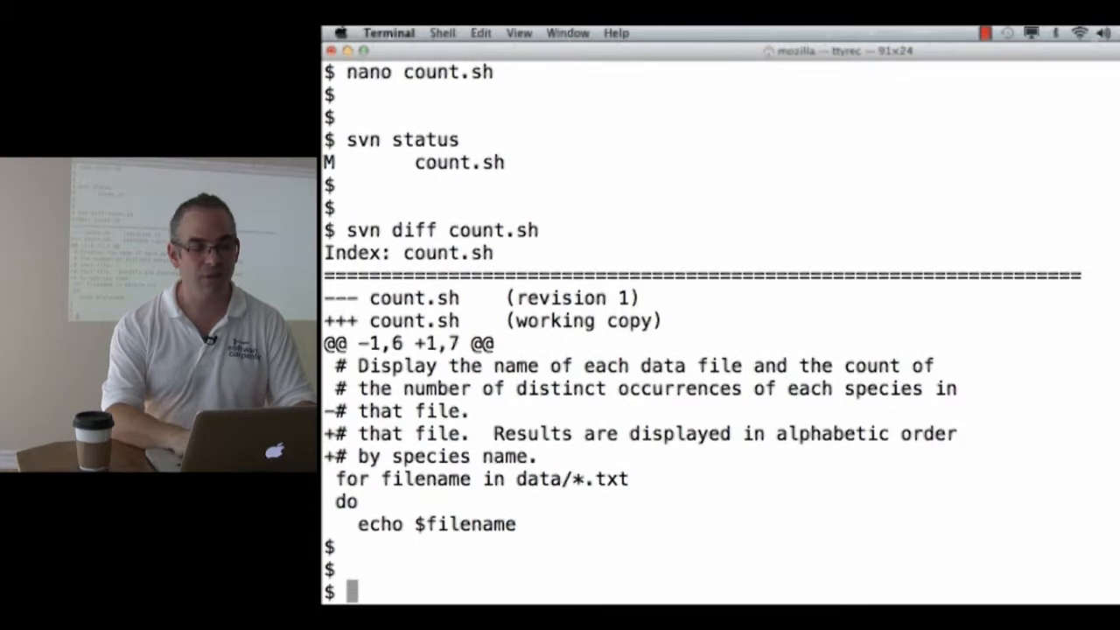
Revert count.sh to revision 1, confirm svn diff shows no changes, and reopen it in nano
type("svn revert cou")
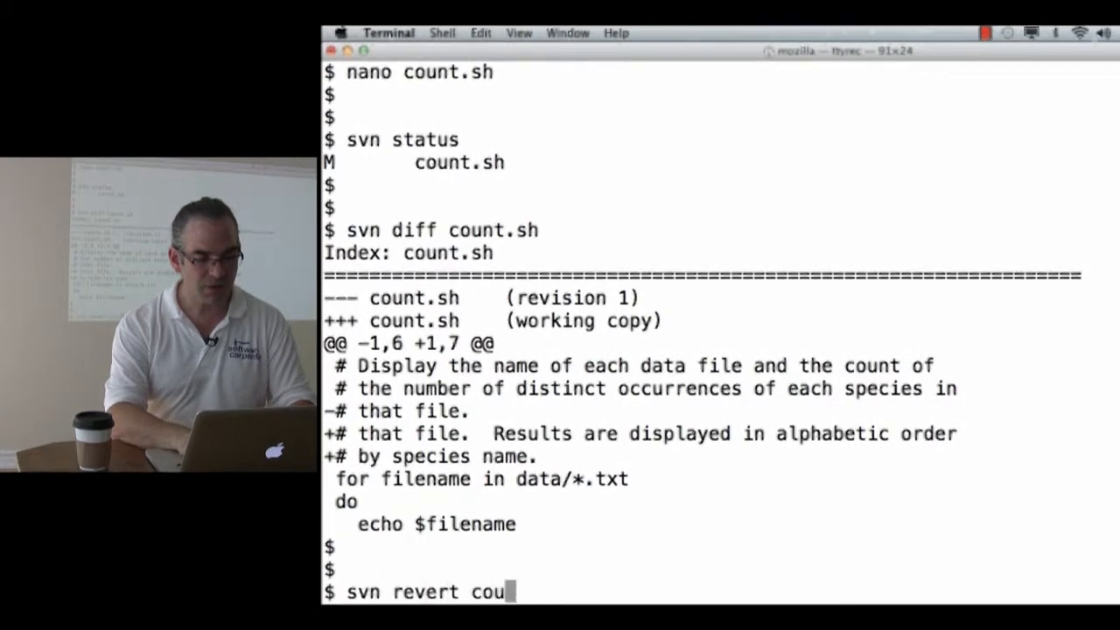
type("nt.sh")
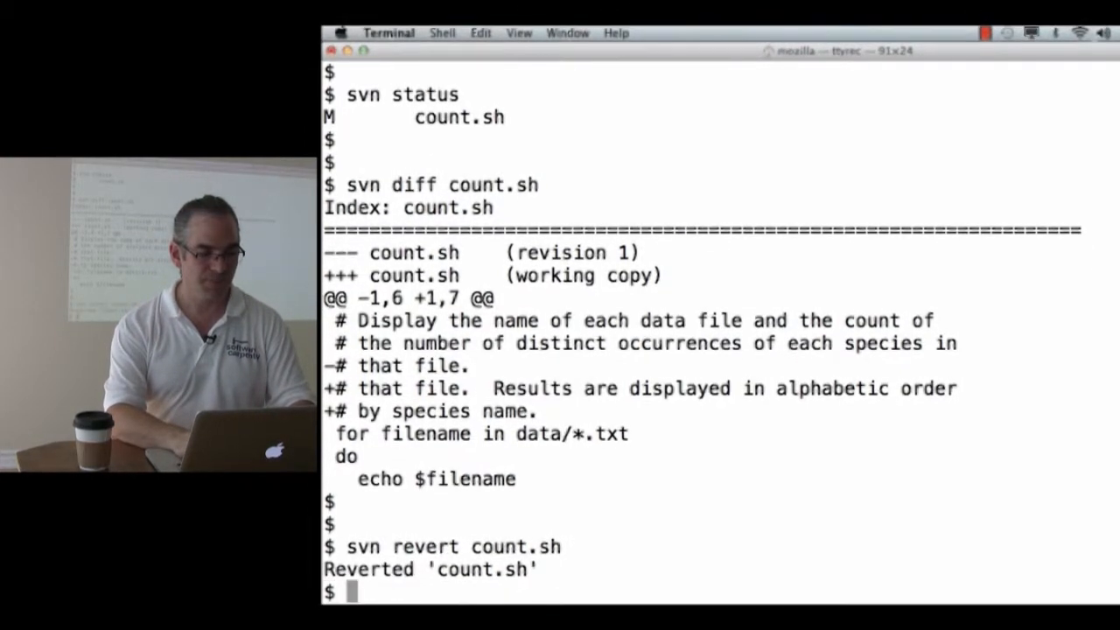
type("svn diff count.sh")
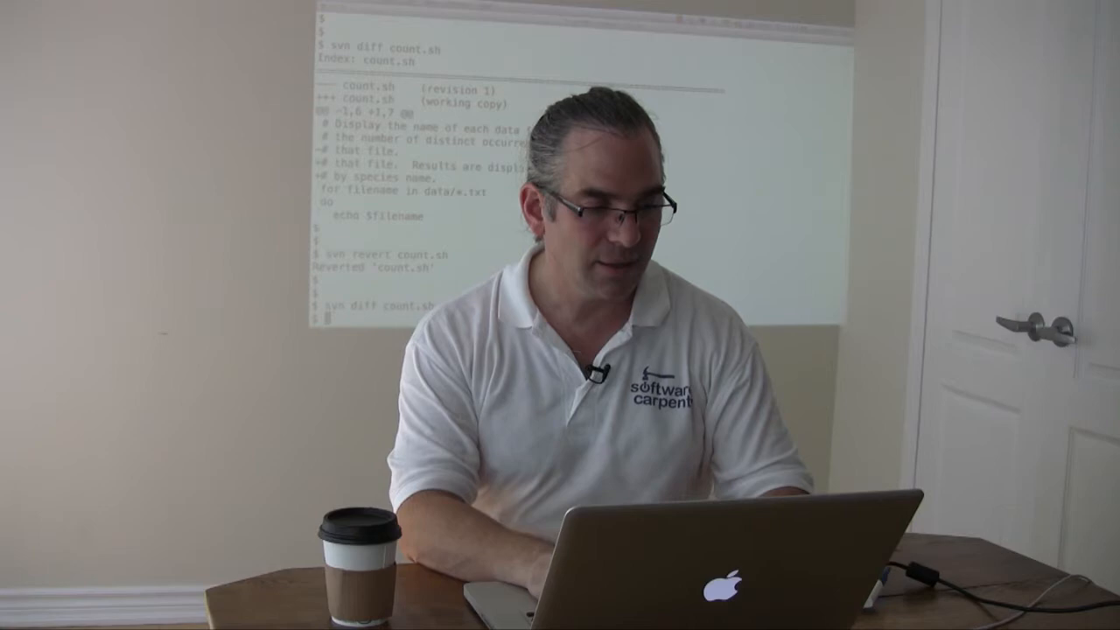
type("nano count.sh")
type("grep -v Species $filename | cut -d , -f 2 | sort | uniq -c | sort -n -r")
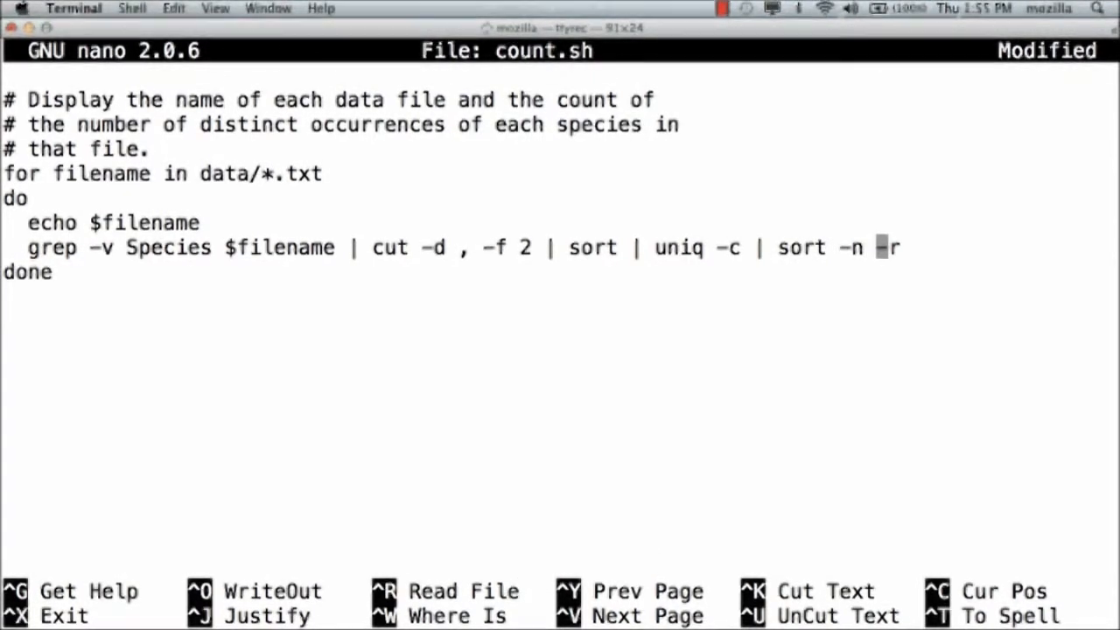
Save count.sh with ' | sort -n -r' appended to the grep pipeline line
key("ctrl+o")
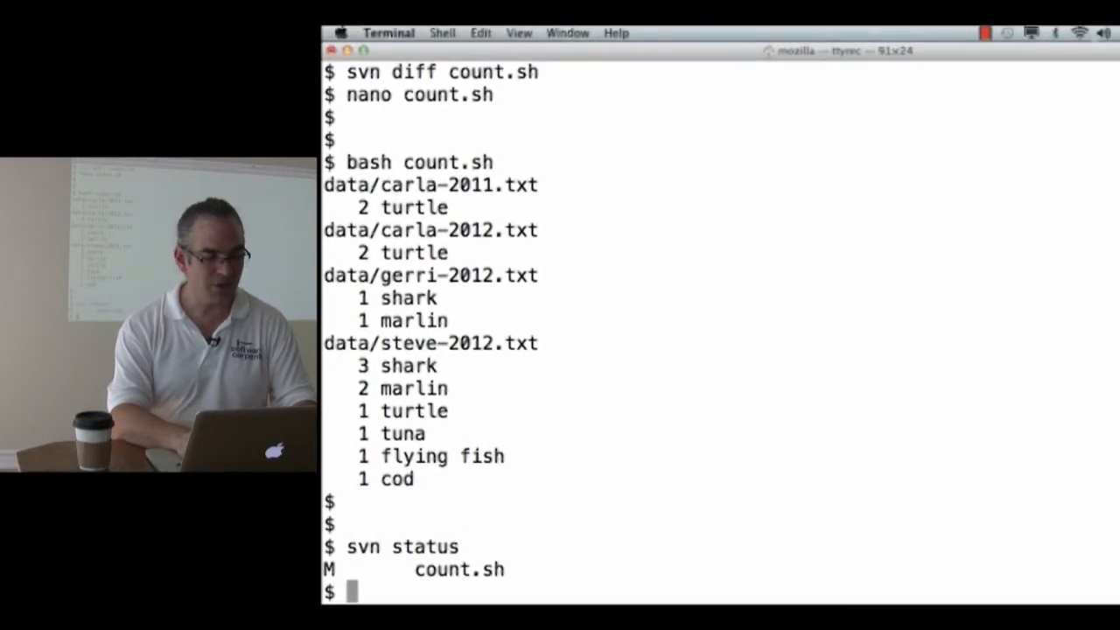
Run svn diff to show count.sh's pipeline line now ending in sort -n -r
type("svn diff")
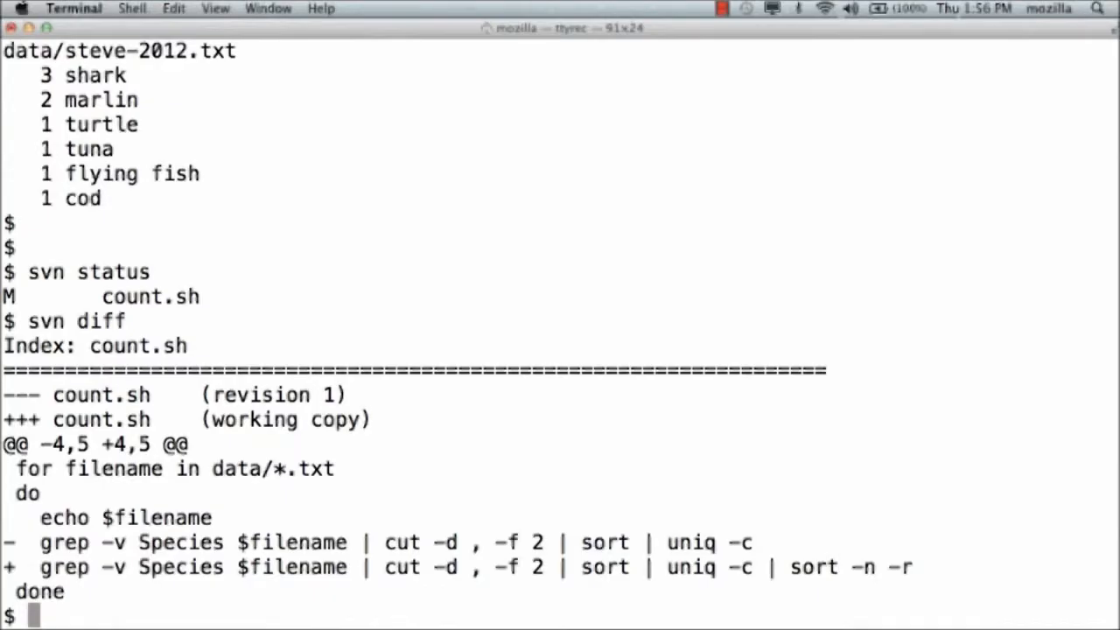
mouse_move(745, 602)
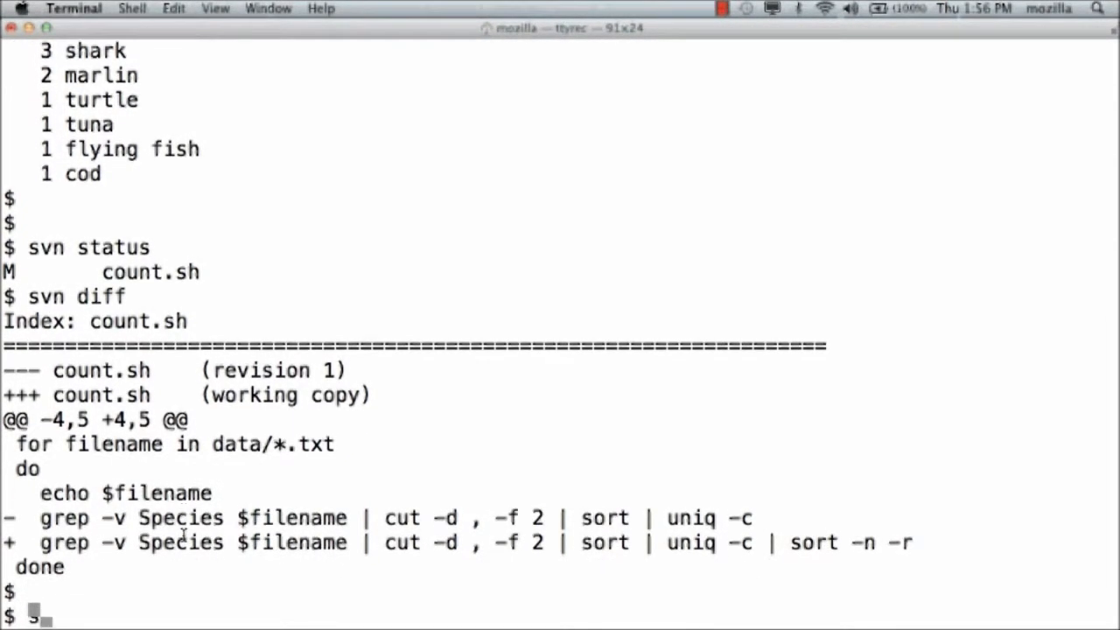
Commit count.sh as revision 2 with message "Ordering output per file by decreasing frequency."
type("svn commit -m \"Ordering output per file by d")
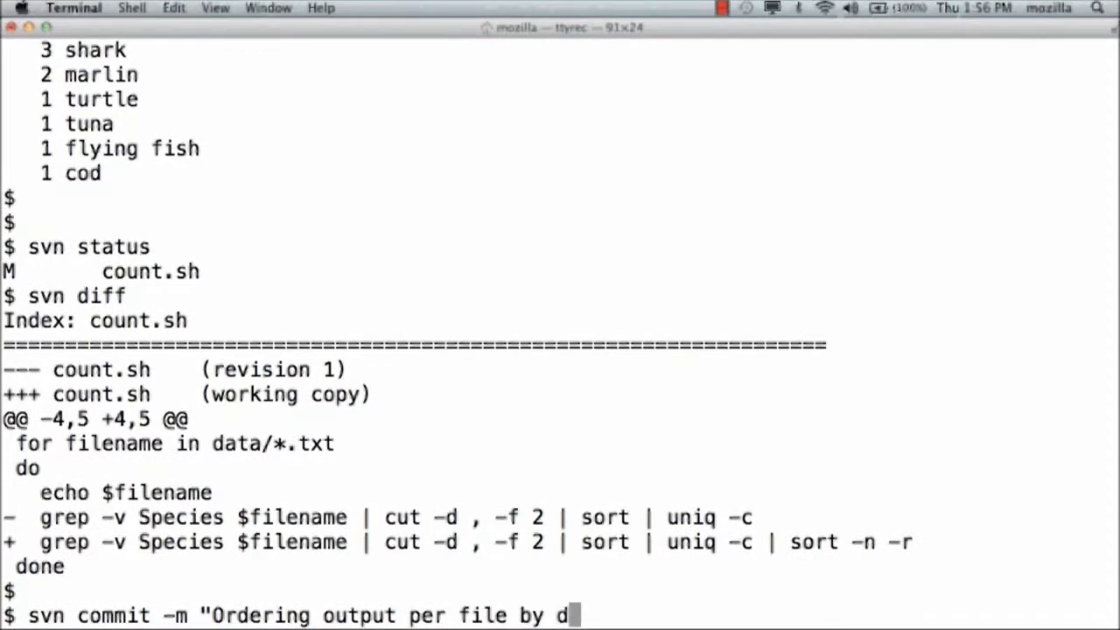
type("ecreasing frequency.")
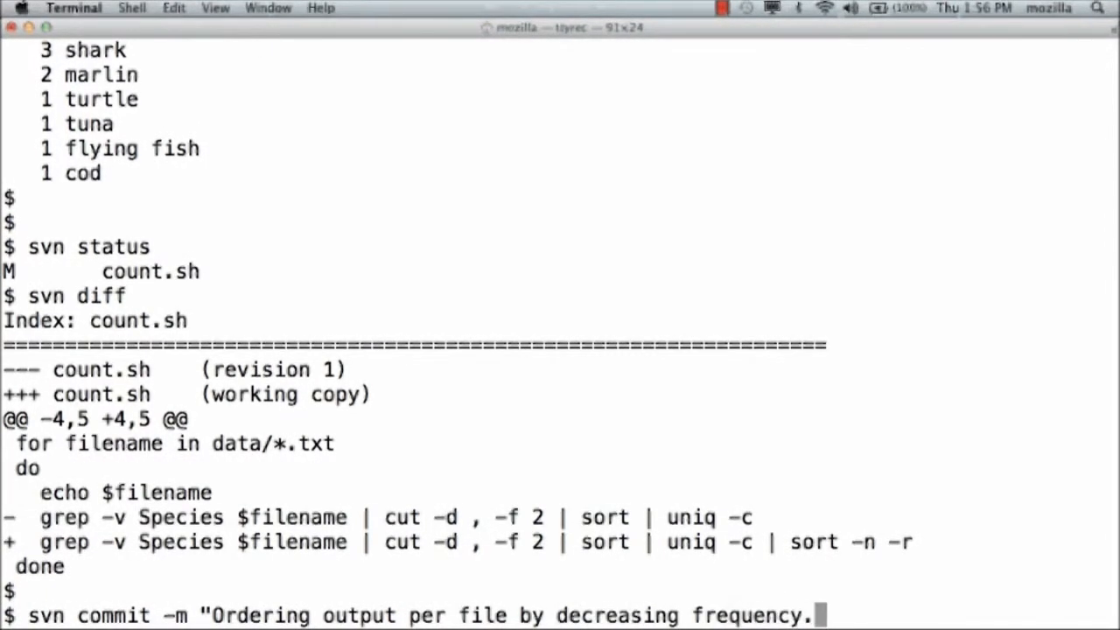
type("count.sh")
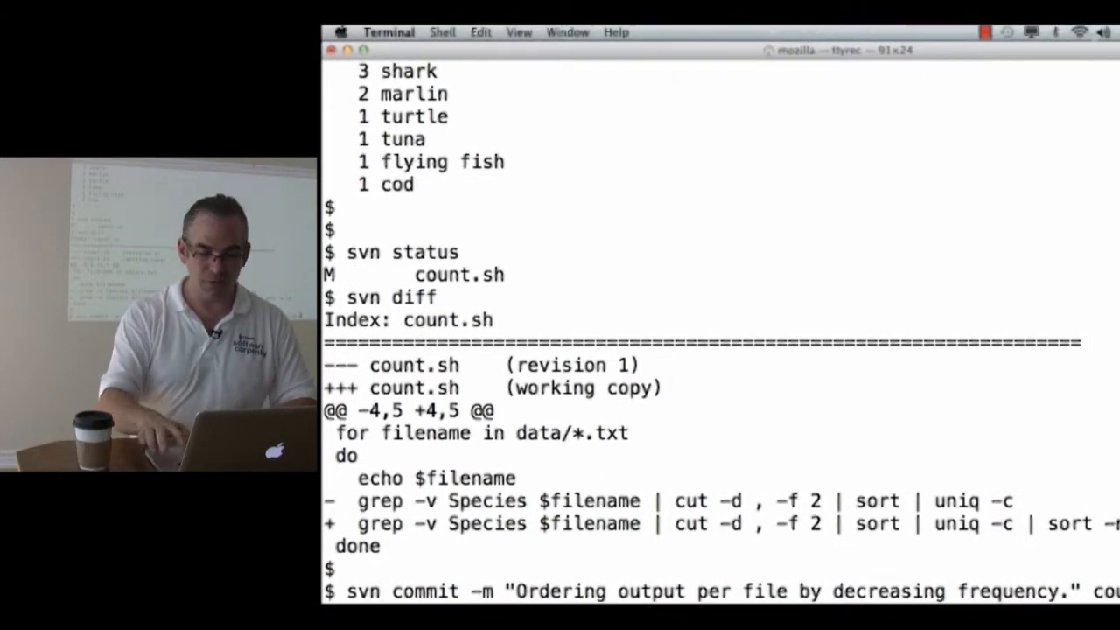
key("Return")
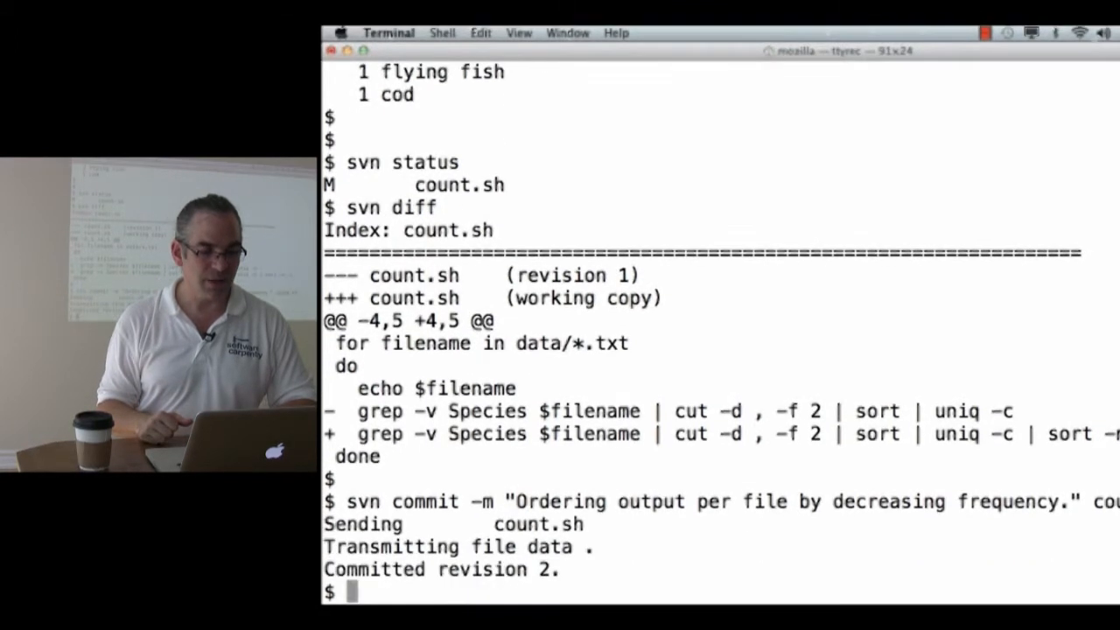